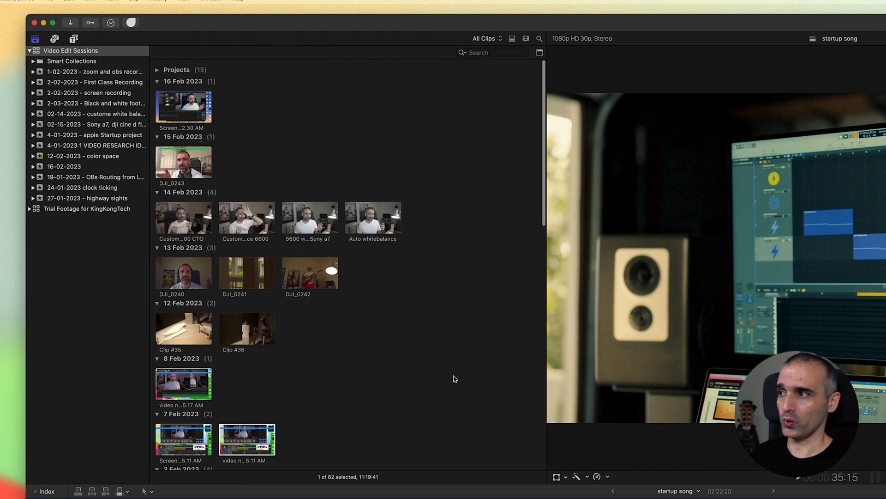
# Scroll down through the Video Edit Sessions browser's date-grouped clips
pyautogui.scroll(-3)
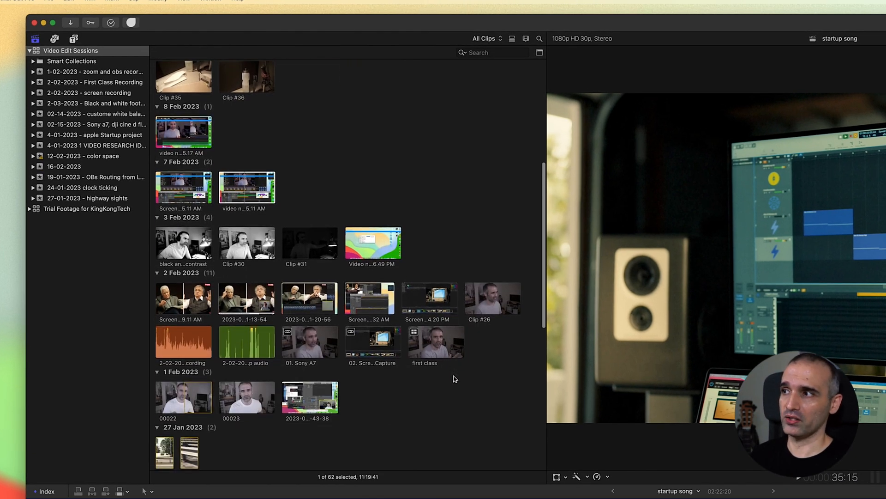
pyautogui.scroll(-3)
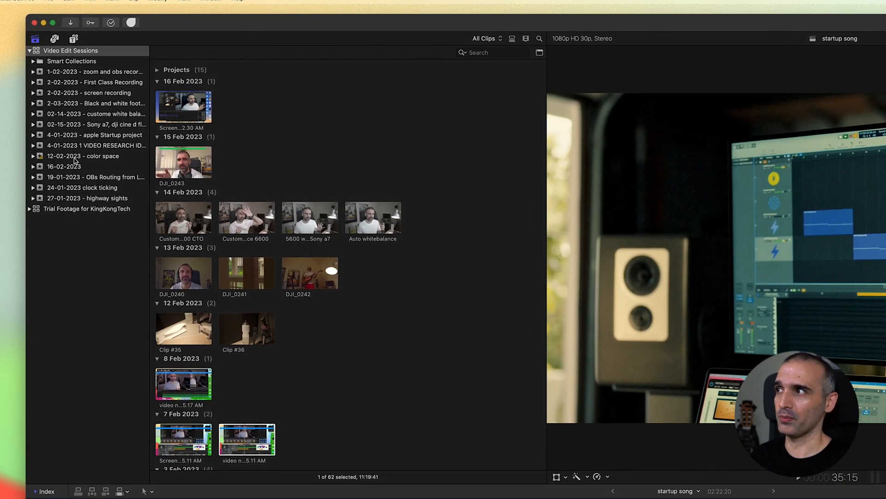
pyautogui.moveTo(490, 244)
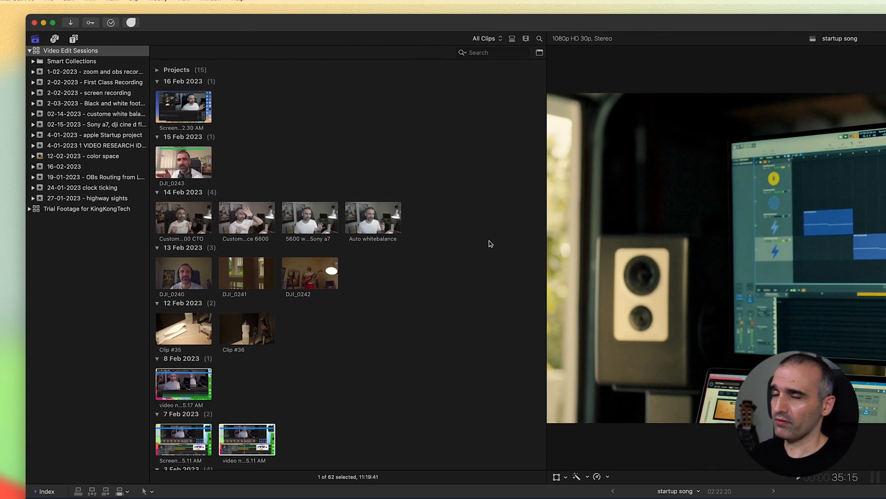
pyautogui.moveTo(365, 333)
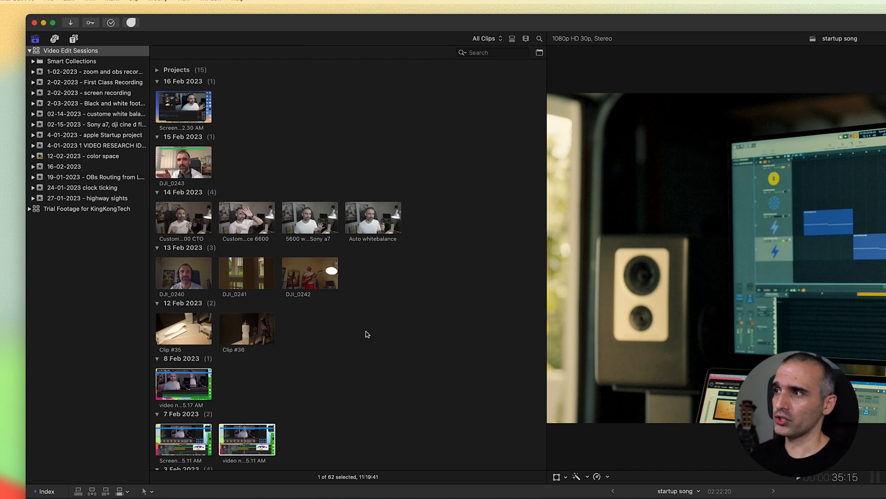
pyautogui.moveTo(347, 348)
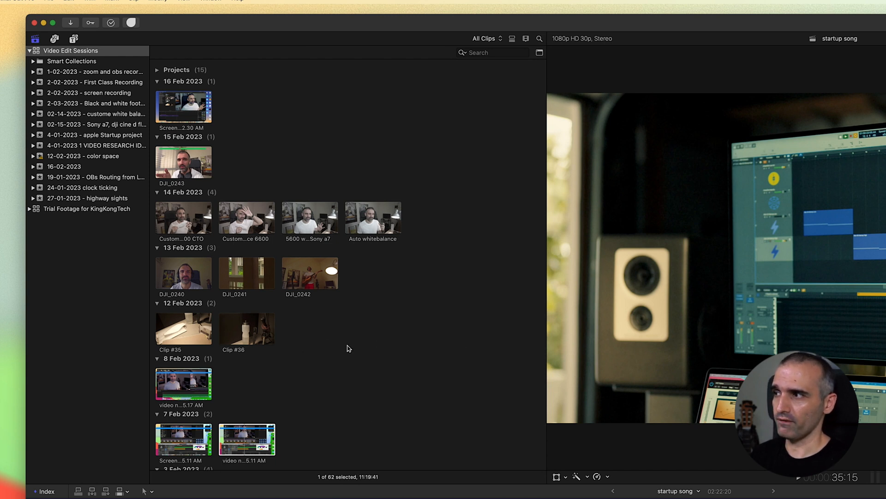
pyautogui.moveTo(522, 63)
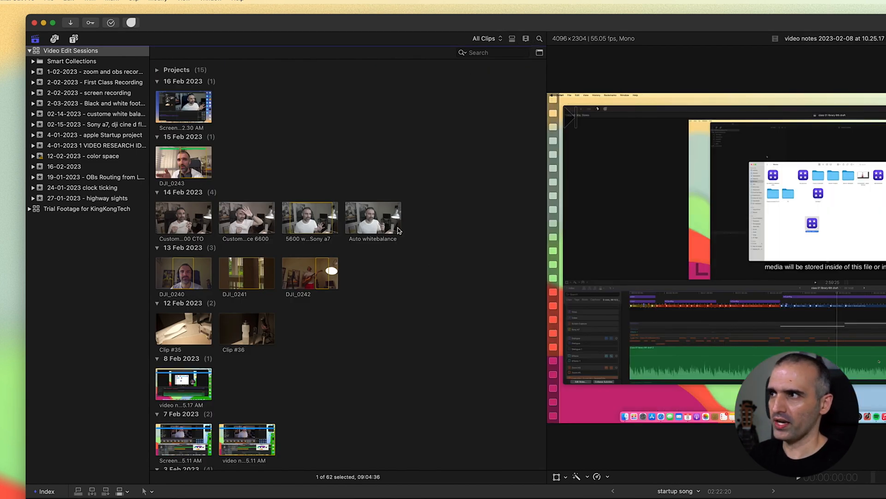
pyautogui.moveTo(529, 46)
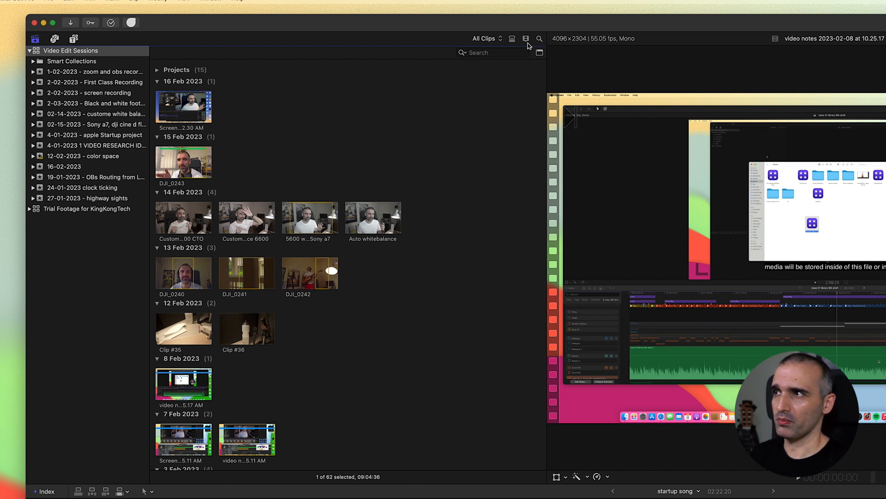
# Enlarge the browser's filmstrip thumbnails and focus the browser Search field
pyautogui.click(512, 38)
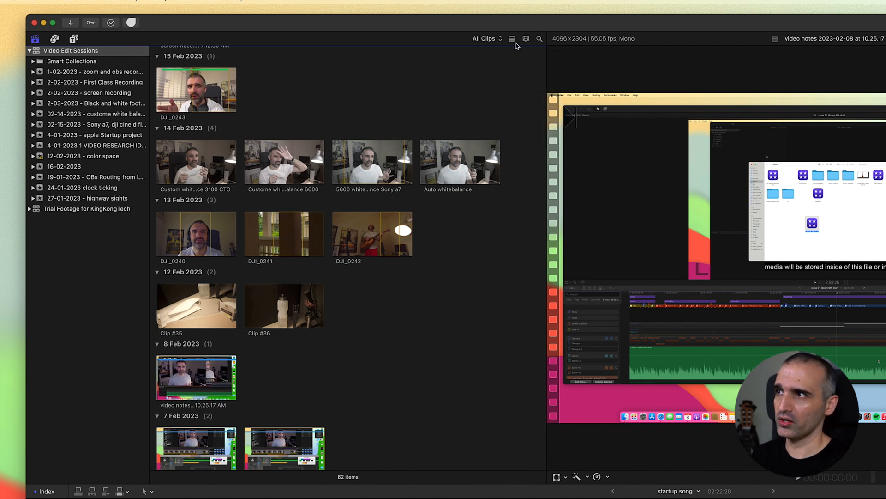
pyautogui.click(539, 38)
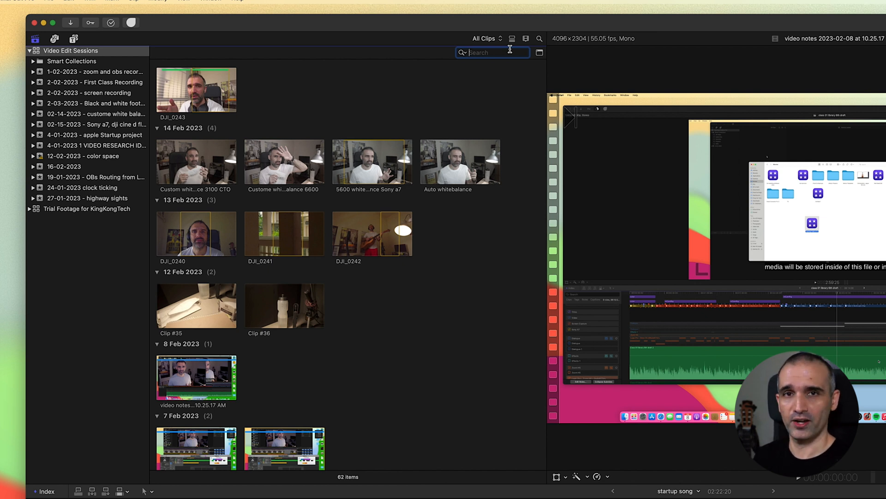
# Filter clips by 'dji', inspect the list-view columns, then return to filmstrip view
pyautogui.write('dji')
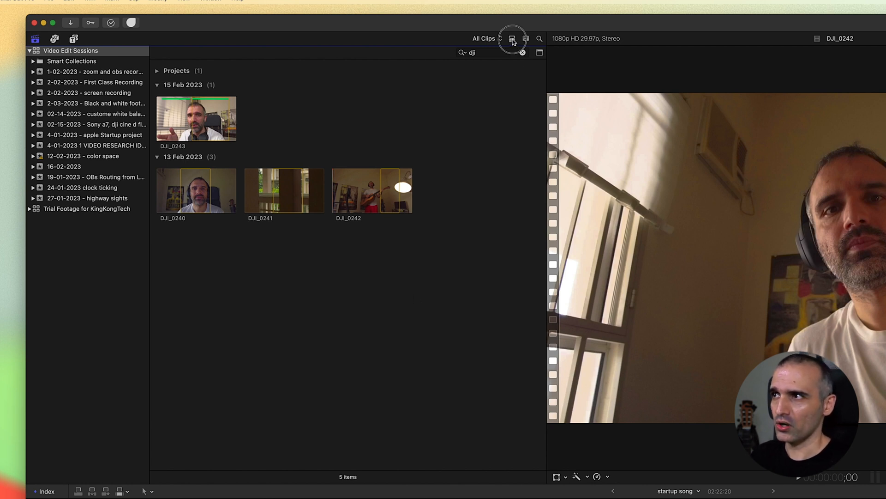
pyautogui.click(512, 39)
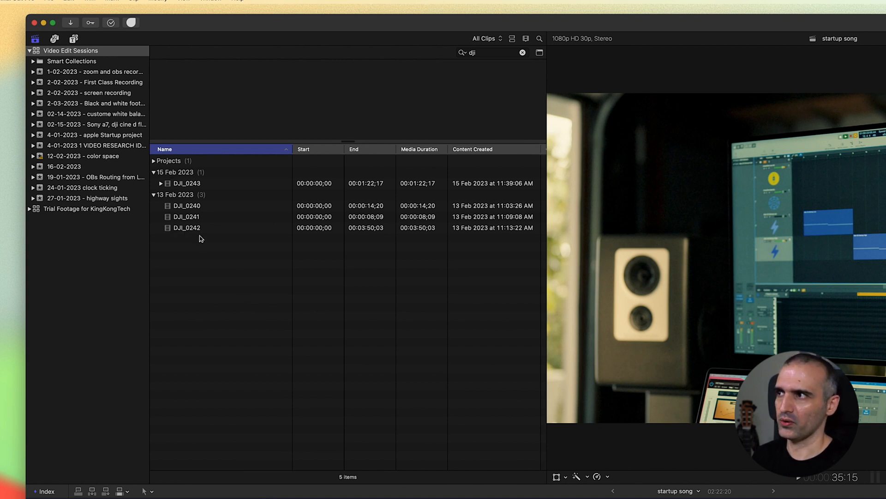
pyautogui.hscroll(3)
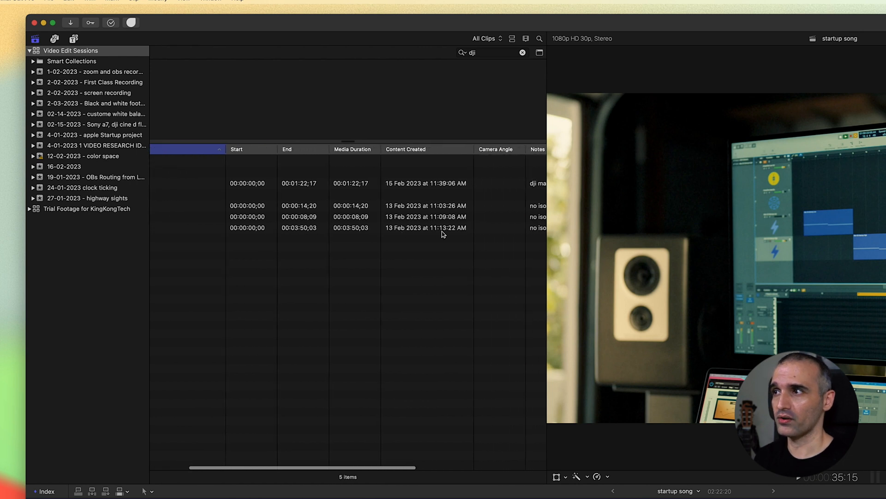
pyautogui.hscroll(3)
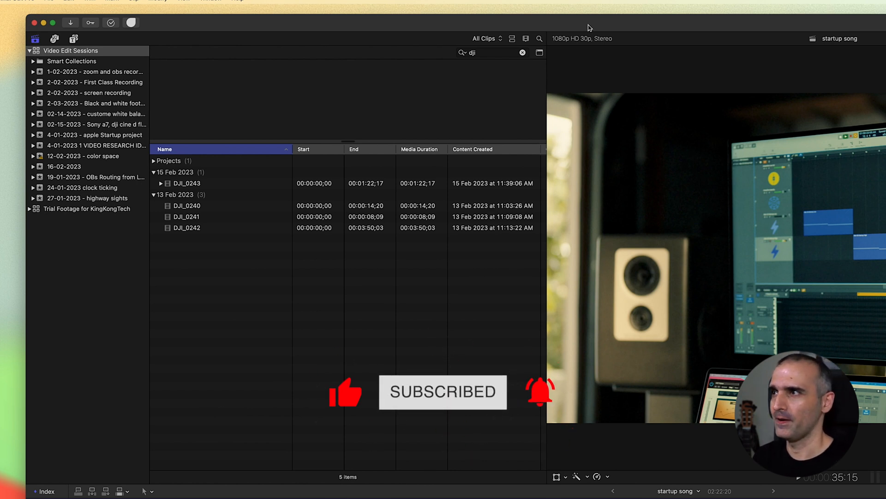
pyautogui.click(512, 39)
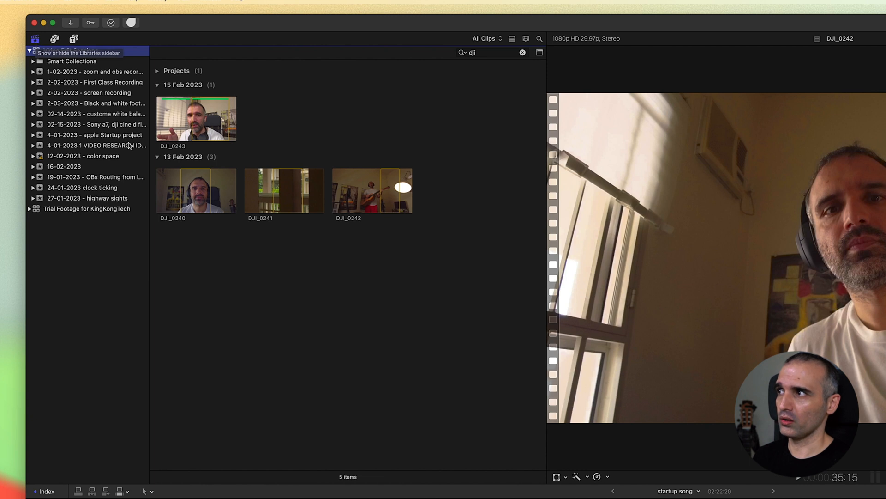
pyautogui.moveTo(90, 161)
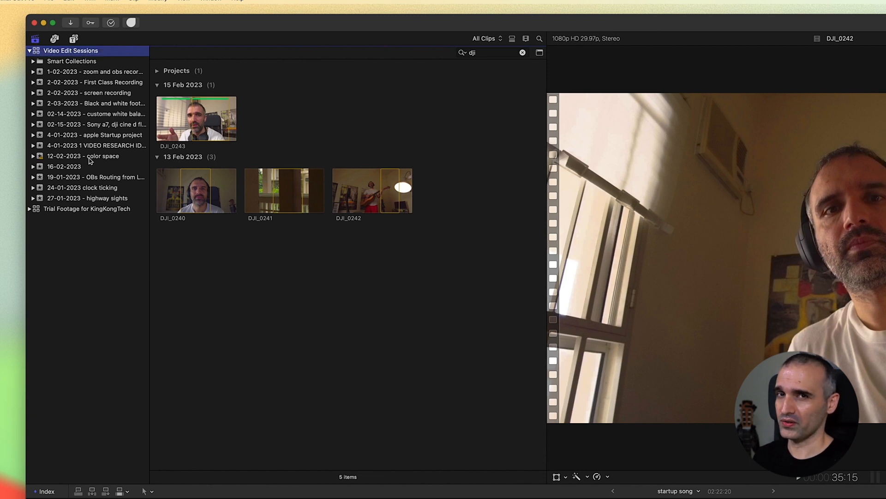
pyautogui.moveTo(83, 156)
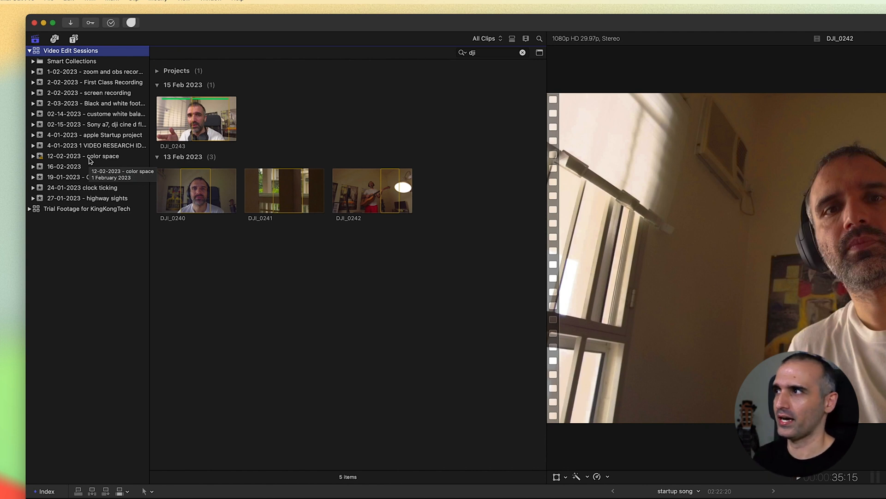
# Switch to the Photos, Videos and Audio sidebar and choose the Sound Effects collection
pyautogui.click(54, 38)
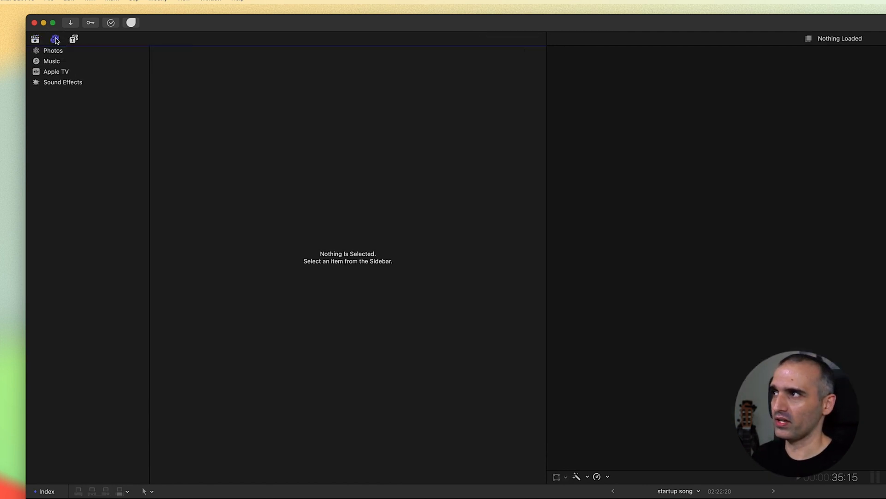
pyautogui.click(63, 82)
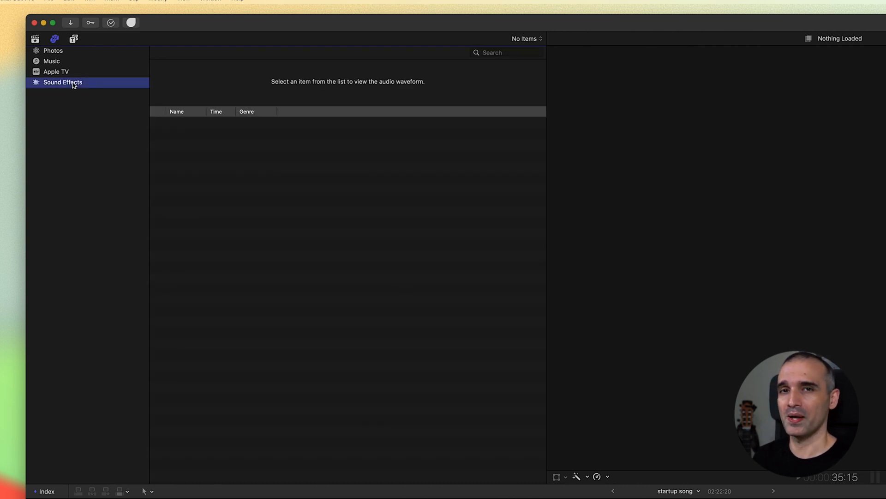
pyautogui.moveTo(340, 193)
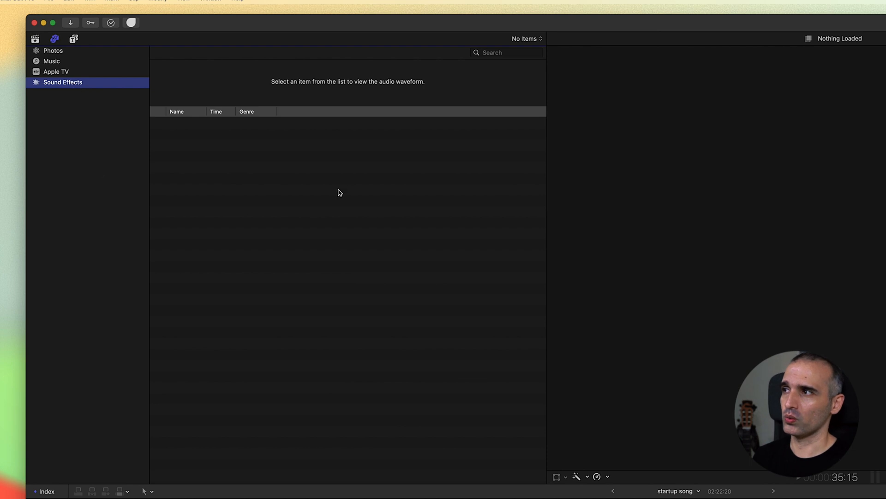
pyautogui.click(63, 82)
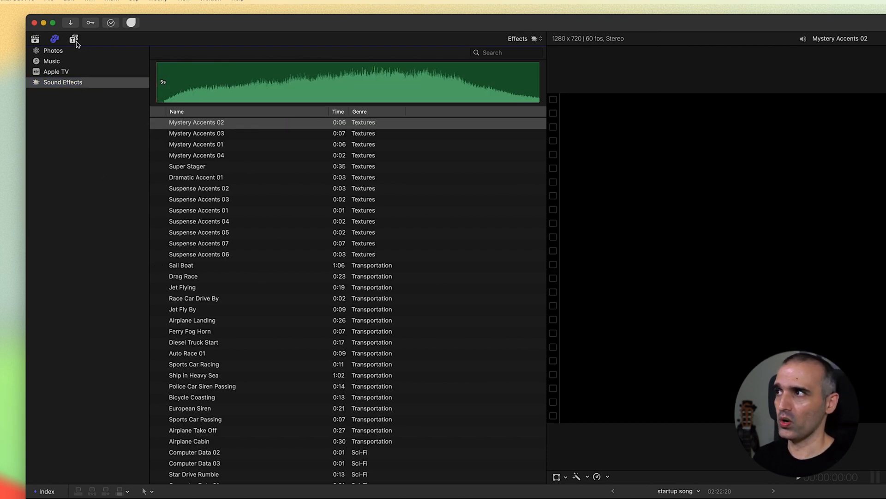
# Open Titles and Generators, collapse the title categories, and select Titles to list all
pyautogui.click(73, 38)
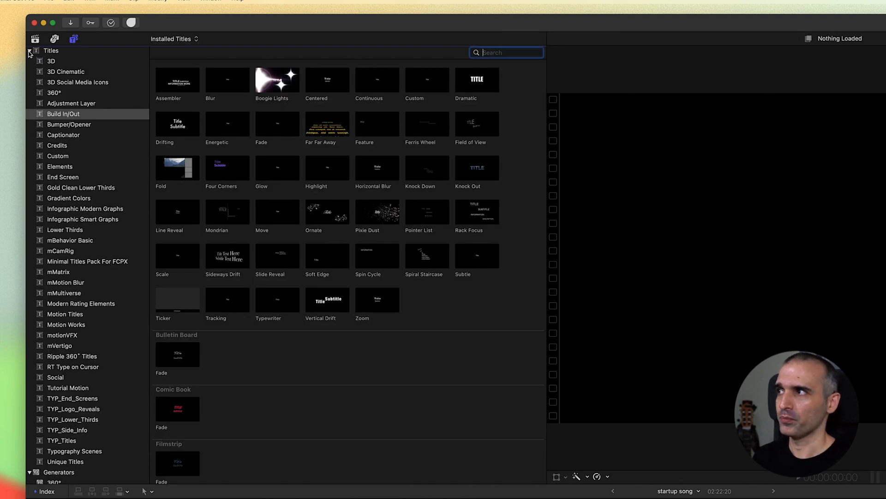
pyautogui.click(30, 61)
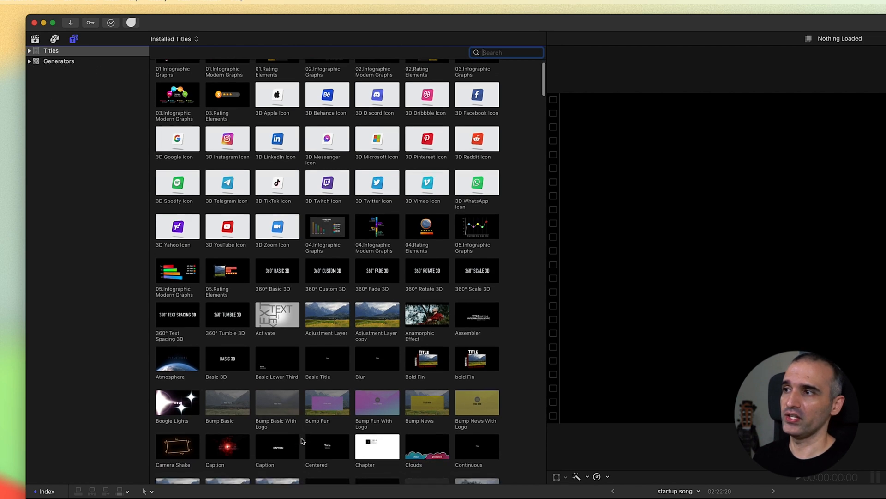
pyautogui.scroll(-3)
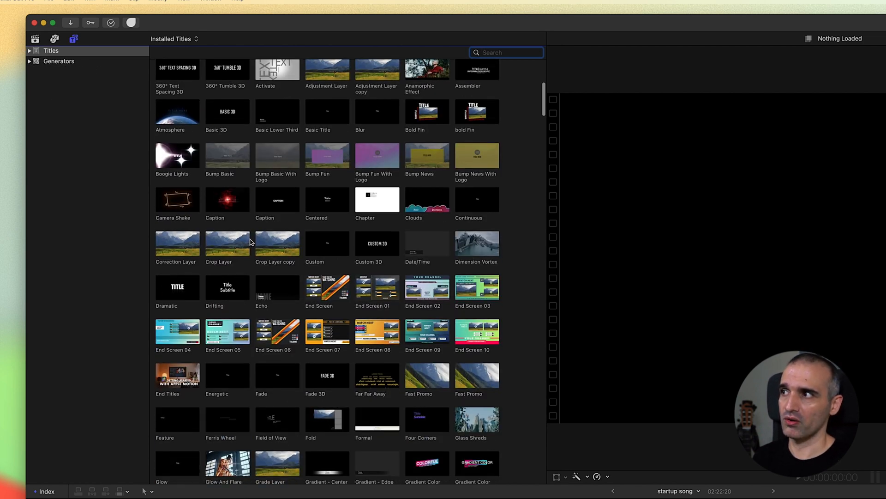
pyautogui.moveTo(250, 242)
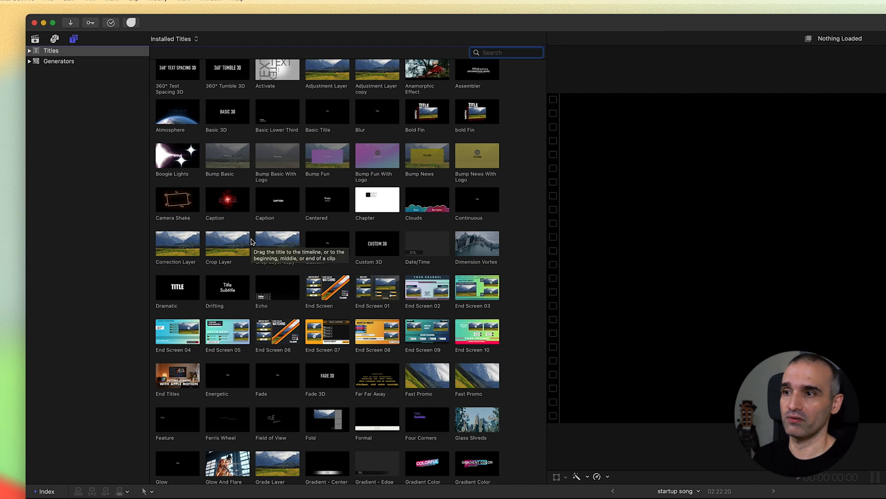
pyautogui.scroll(3)
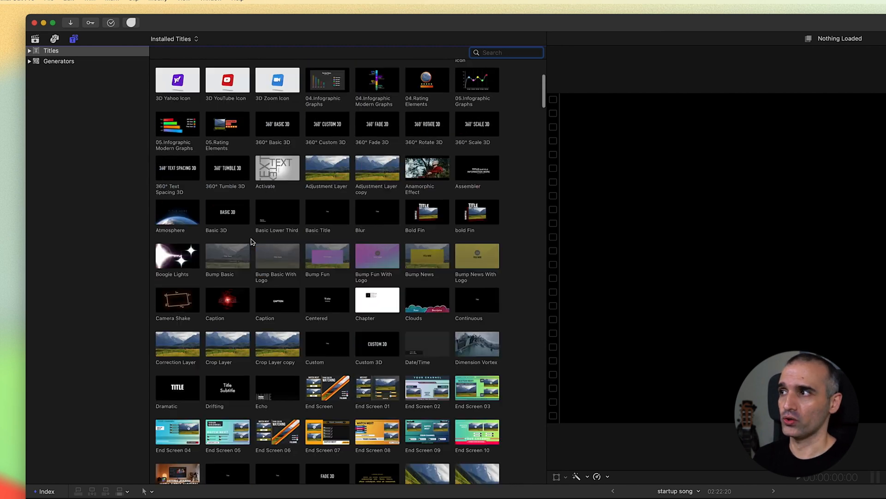
pyautogui.scroll(3)
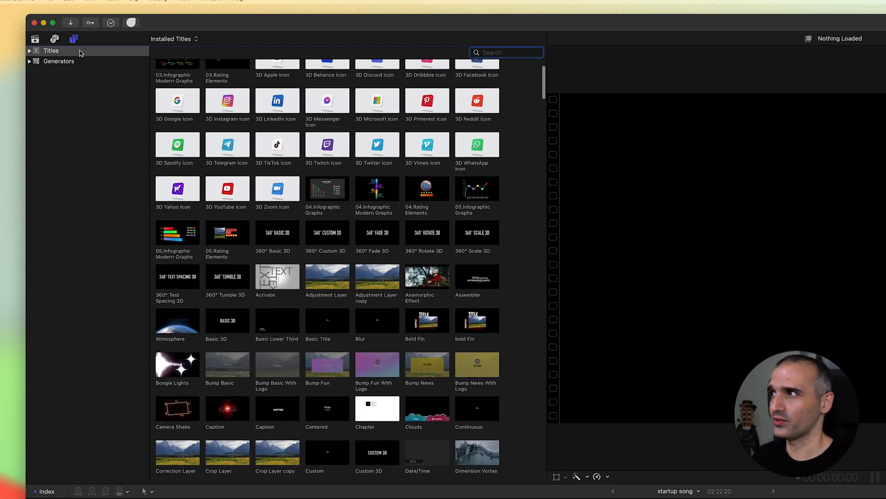
pyautogui.click(35, 38)
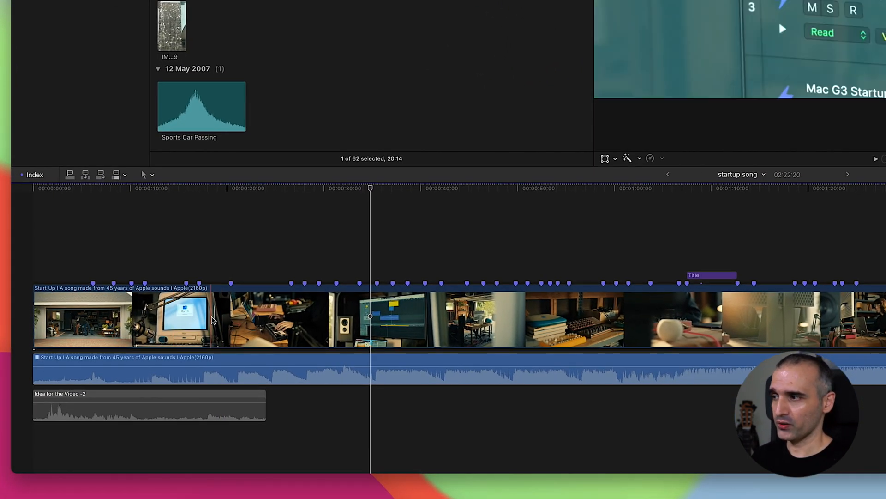
# Select the 'Final Cut Pro INTERFACE' Title clip to show its Compositing, Transform, Crop, Distort settings
pyautogui.click(215, 319)
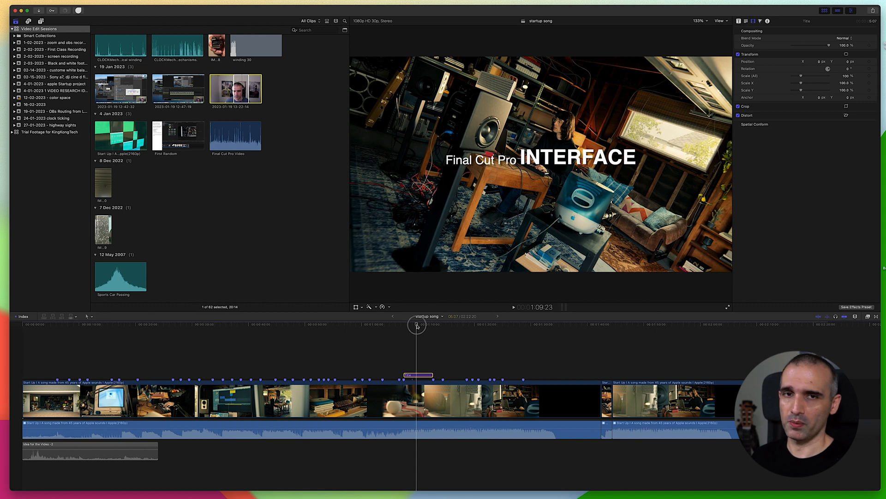
# Inspect the Cross Dissolve transition, close the Transitions browser, and select a Start Up clip
pyautogui.click(552, 347)
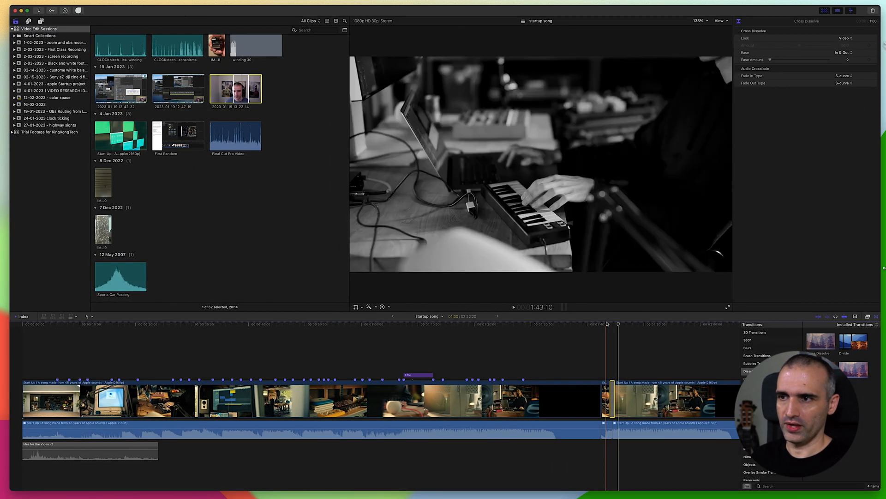
pyautogui.click(514, 307)
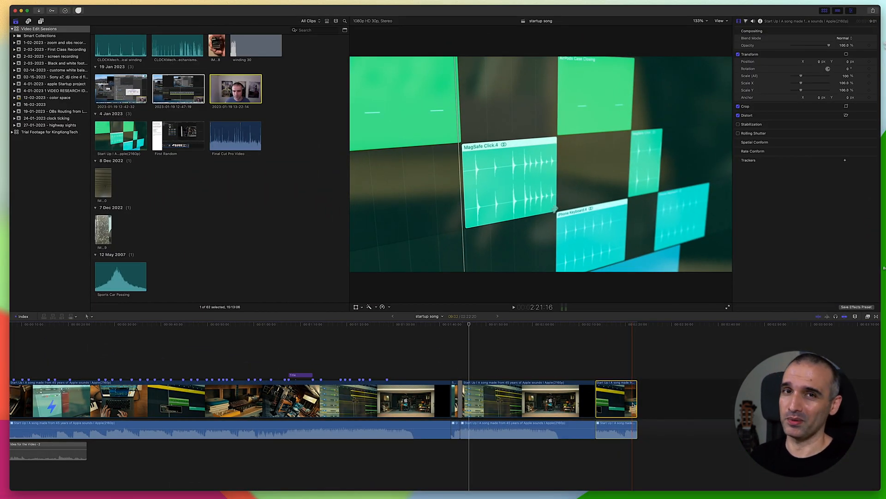
pyautogui.click(537, 324)
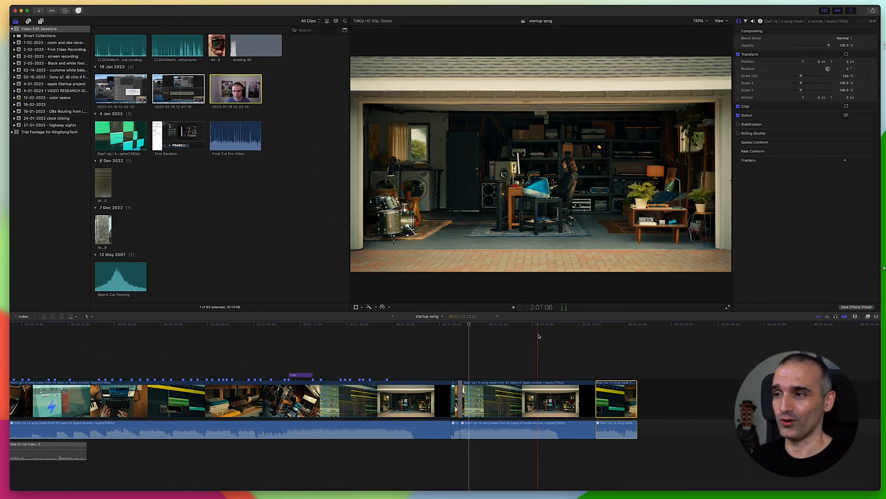
pyautogui.click(467, 324)
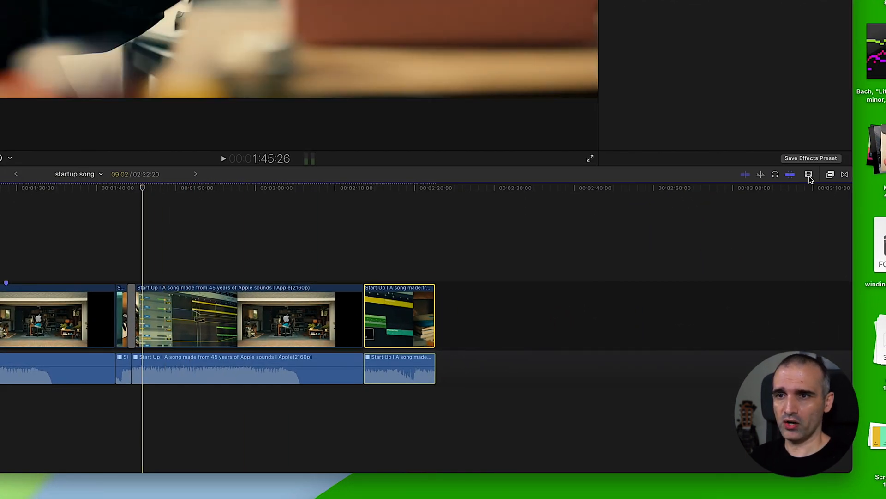
pyautogui.click(809, 174)
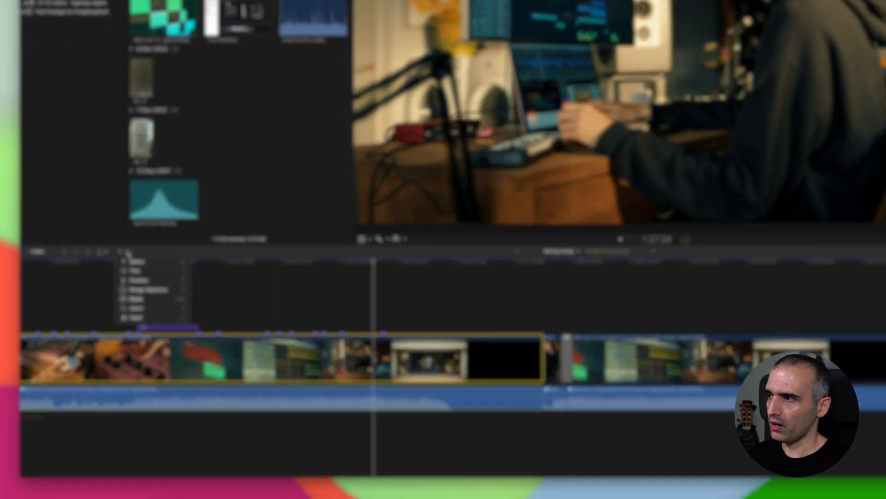
# Choose the Trim tool, then the Blade tool, from the timeline Tools menu
pyautogui.click(164, 161)
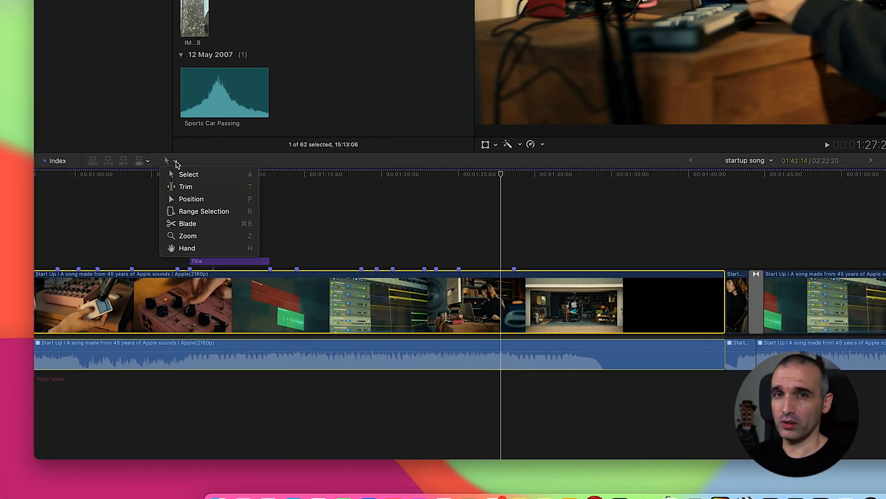
pyautogui.moveTo(202, 174)
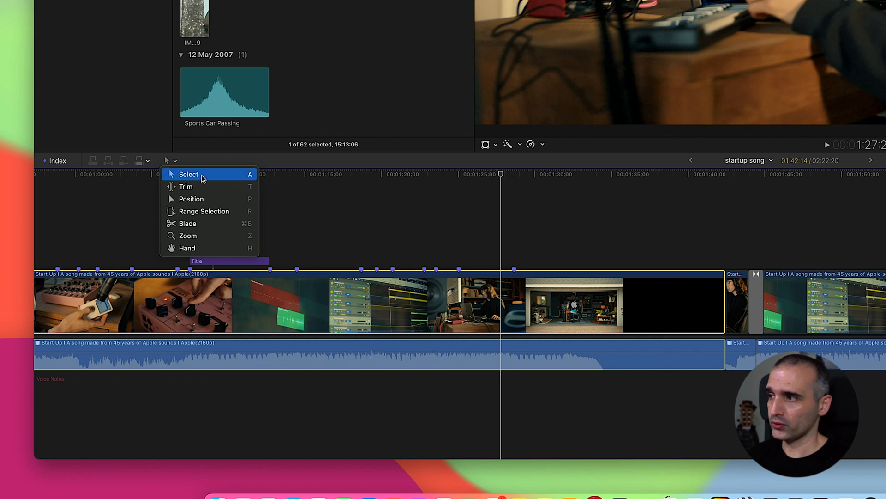
pyautogui.moveTo(252, 179)
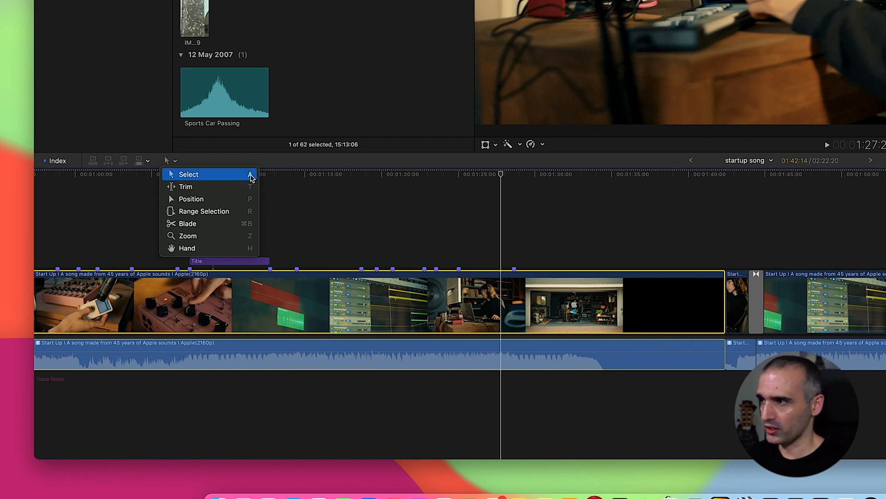
pyautogui.moveTo(210, 186)
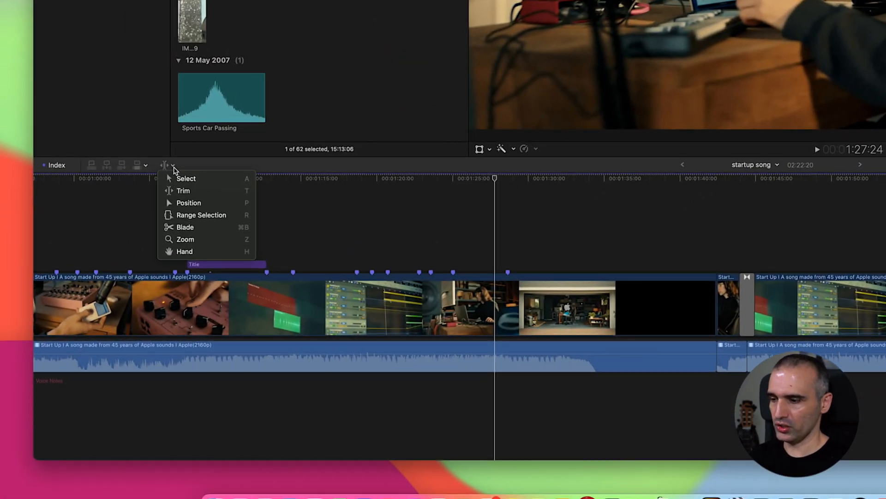
pyautogui.click(186, 178)
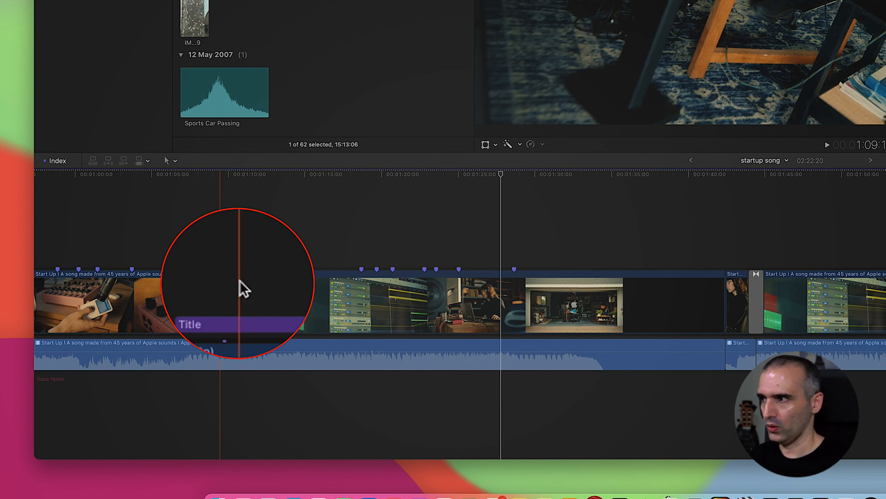
pyautogui.click(169, 161)
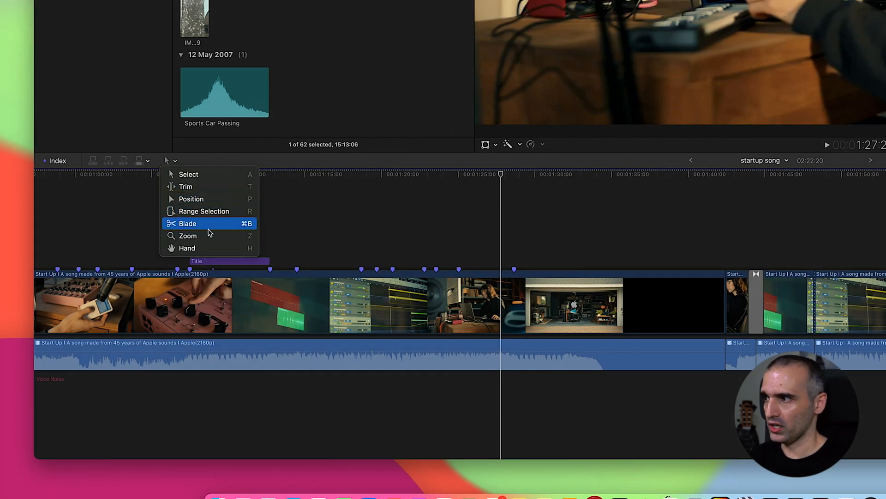
pyautogui.click(187, 223)
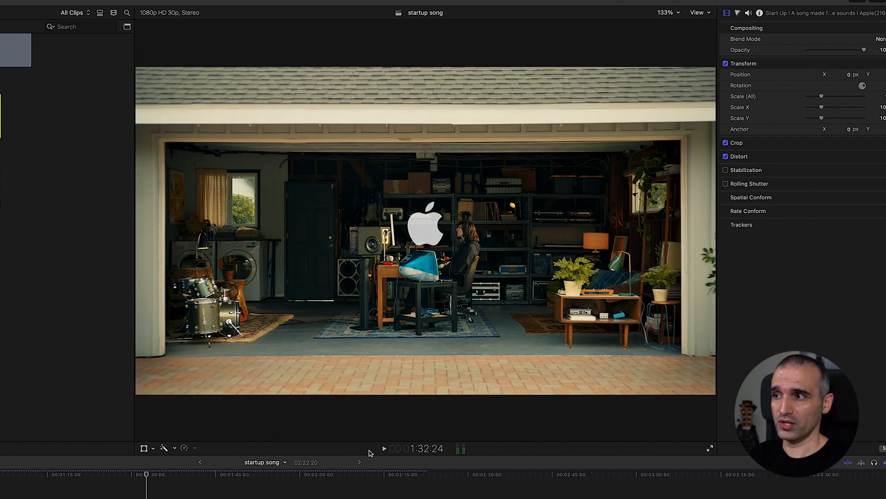
pyautogui.moveTo(273, 454)
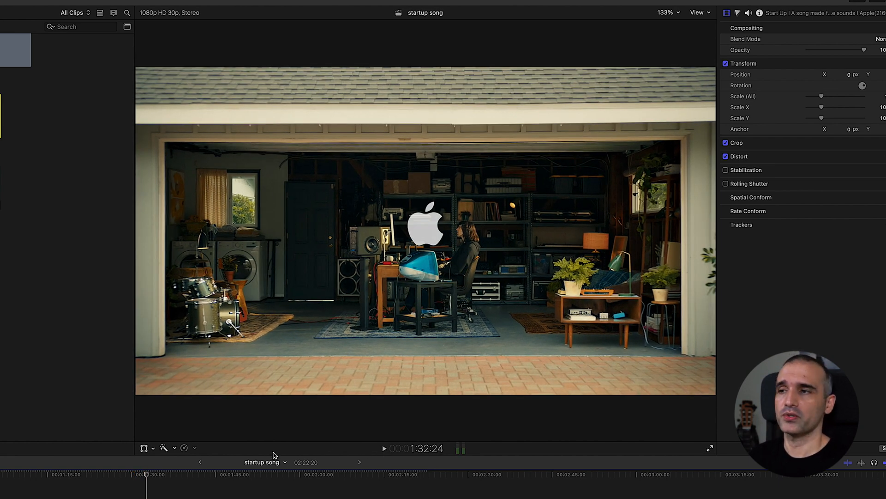
pyautogui.moveTo(153, 450)
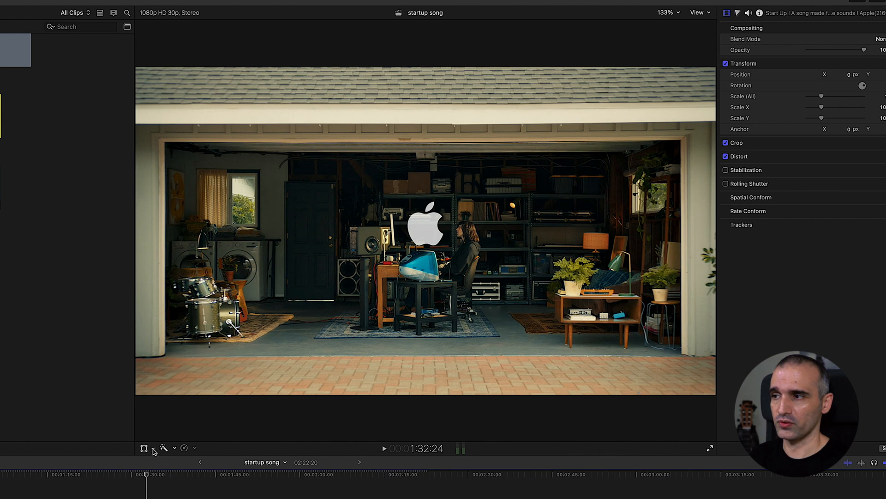
pyautogui.moveTo(157, 438)
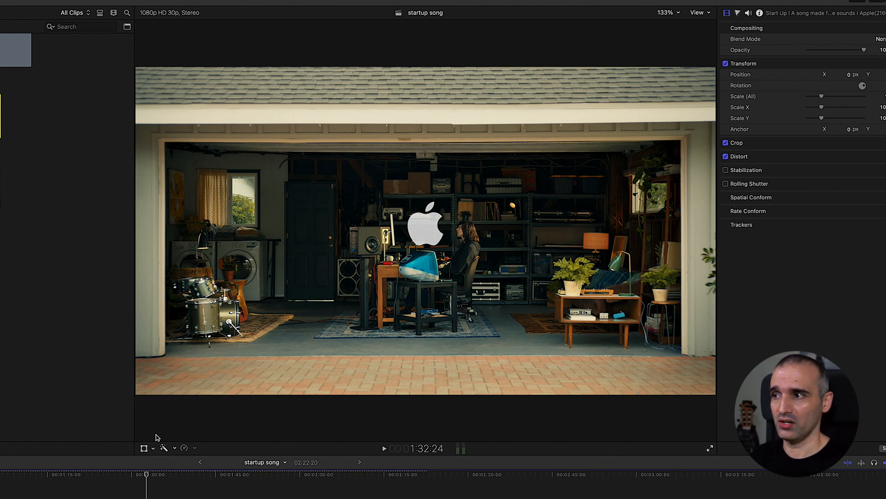
# Crop the garage shot's left edge with the viewer Crop mode, then reset it
pyautogui.click(164, 448)
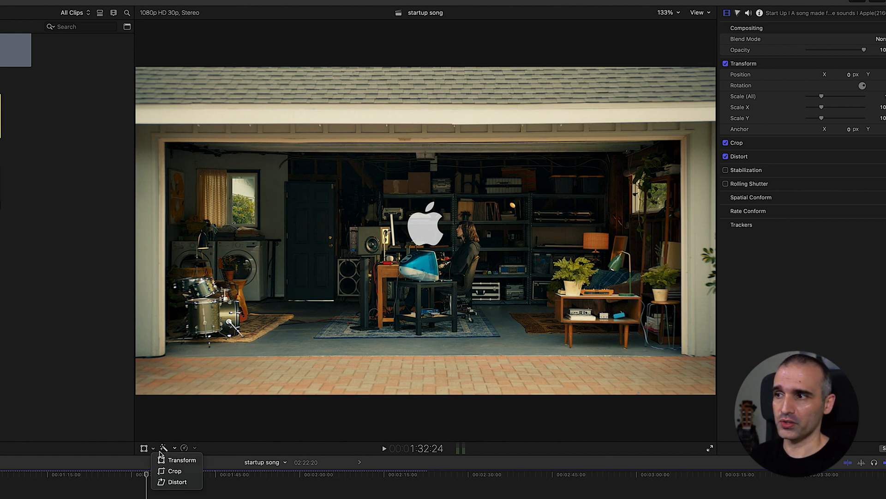
pyautogui.moveTo(174, 471)
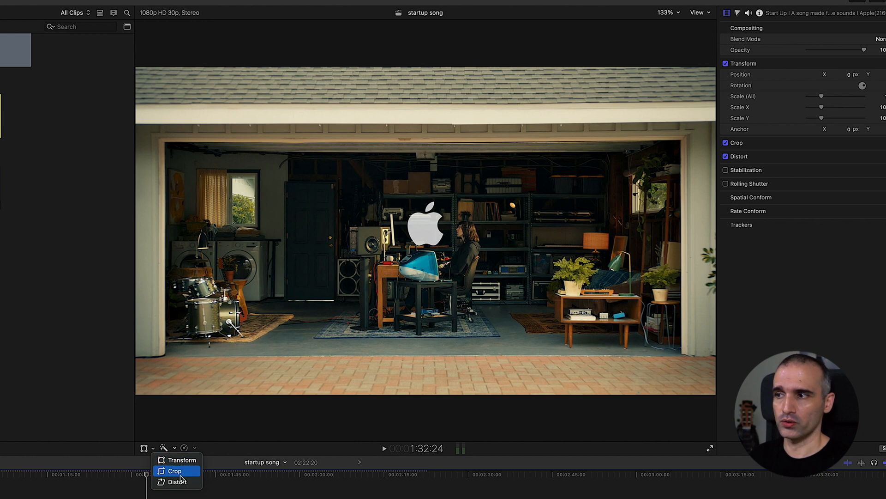
pyautogui.click(174, 471)
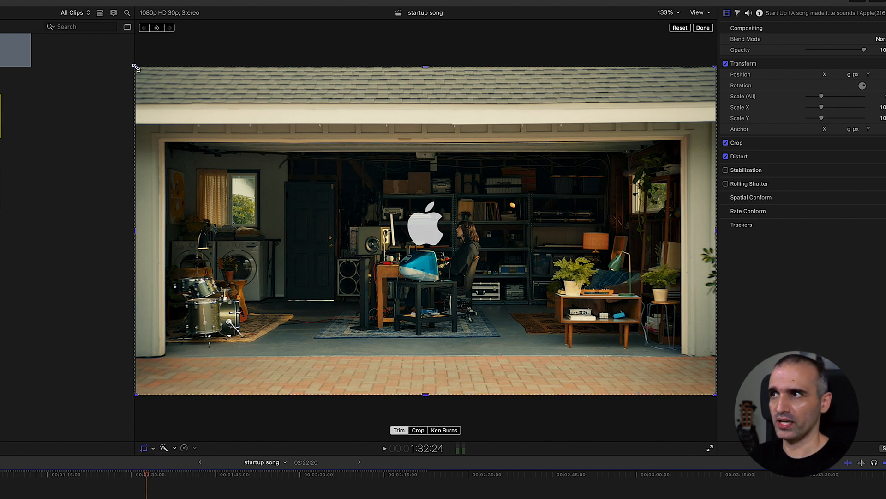
pyautogui.moveTo(136, 68); pyautogui.dragTo(299, 93)
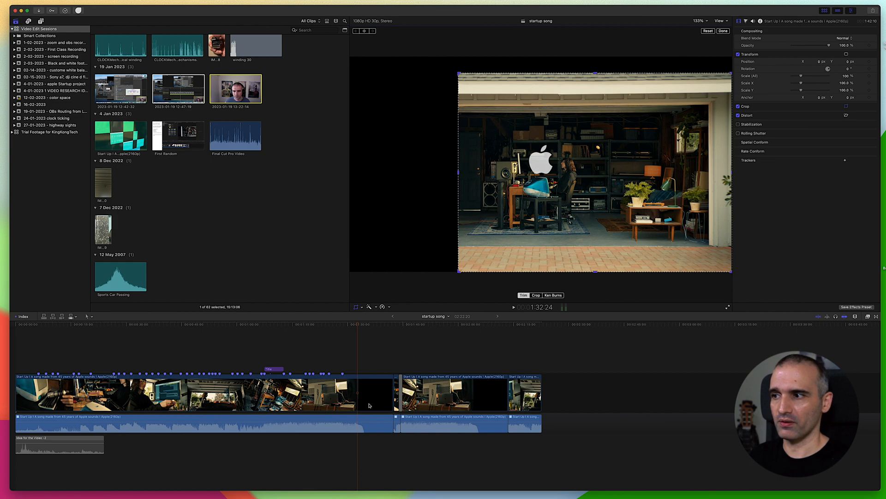
pyautogui.moveTo(360, 402)
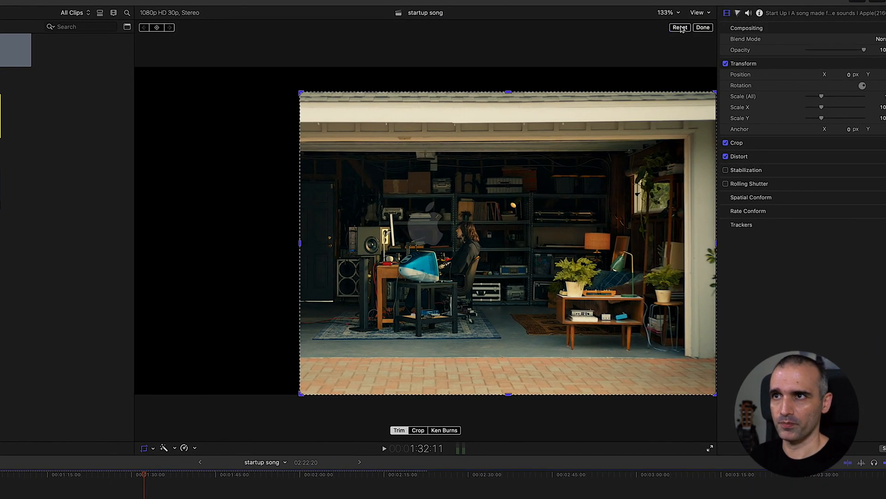
pyautogui.click(144, 448)
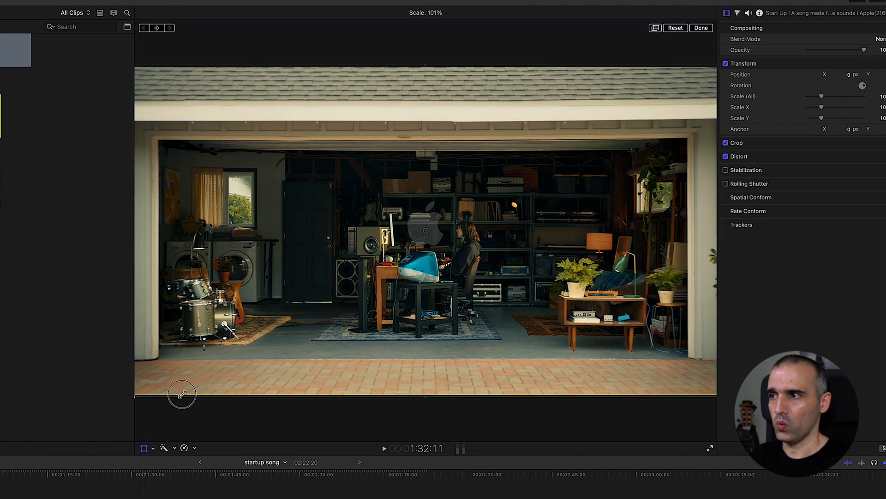
pyautogui.click(701, 28)
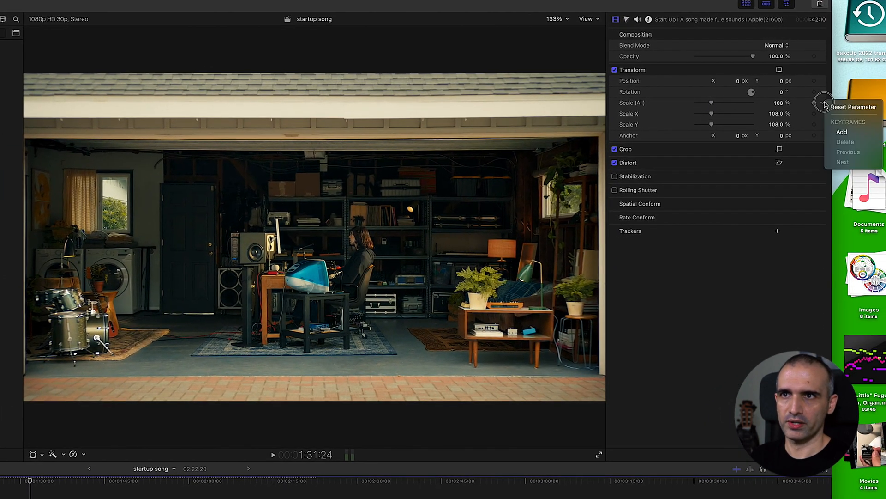
# Adjust the garage clip's Scale via its parameter menu and switch off the piano clip's Black & White
pyautogui.click(854, 107)
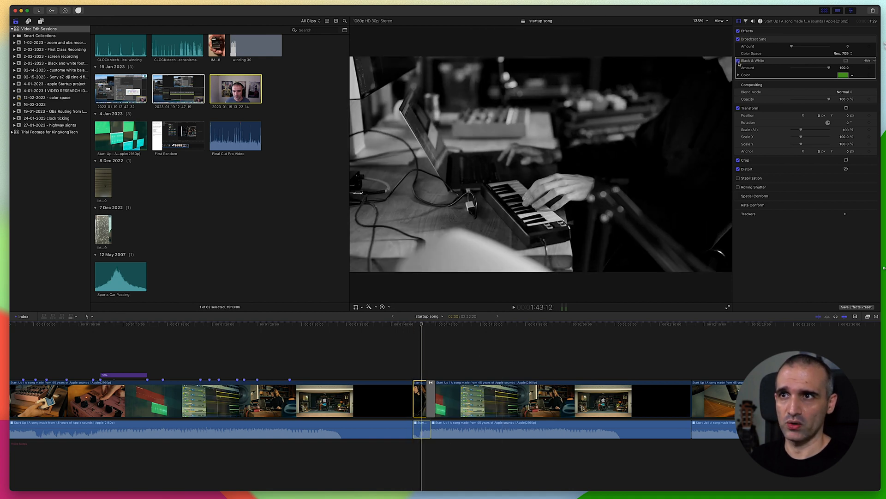
pyautogui.click(739, 60)
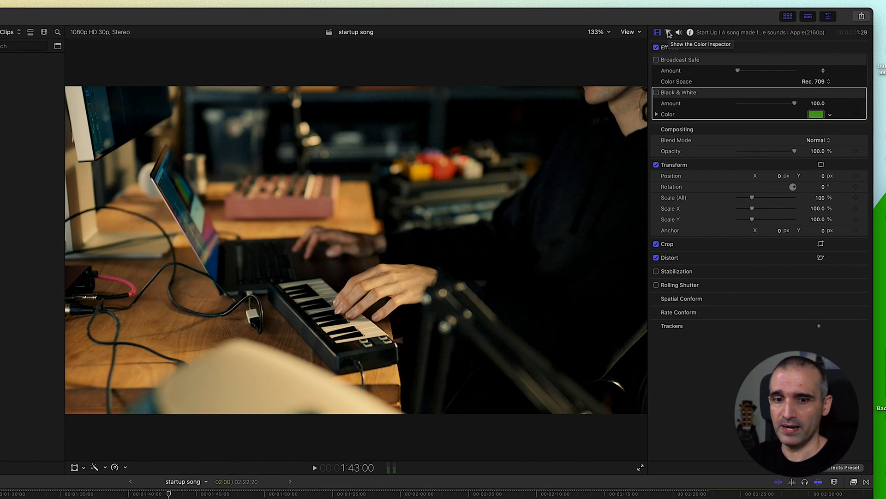
# In the Audio inspector, reset the keyboard clip's volume from 7.1 dB to 0 dB
pyautogui.click(668, 32)
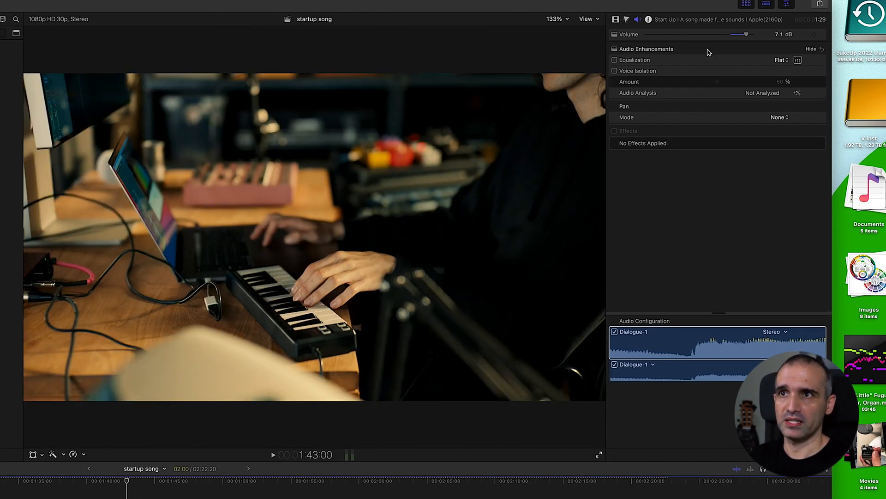
pyautogui.click(814, 35)
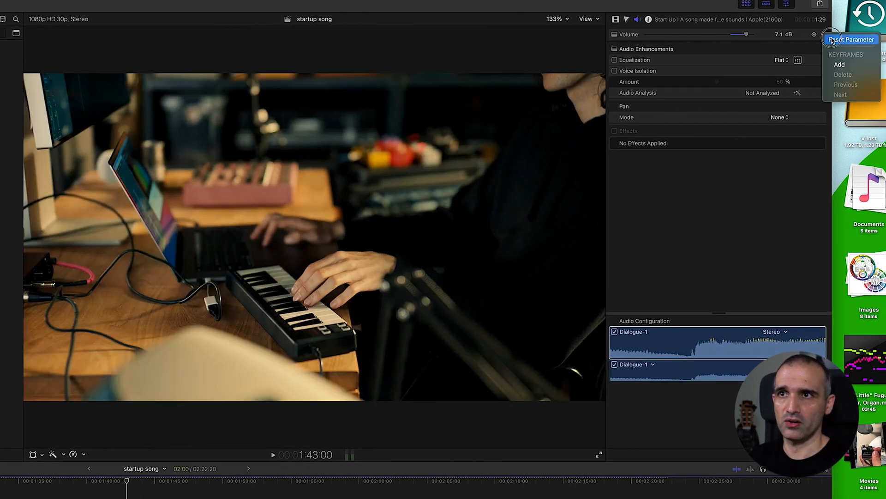
pyautogui.click(854, 39)
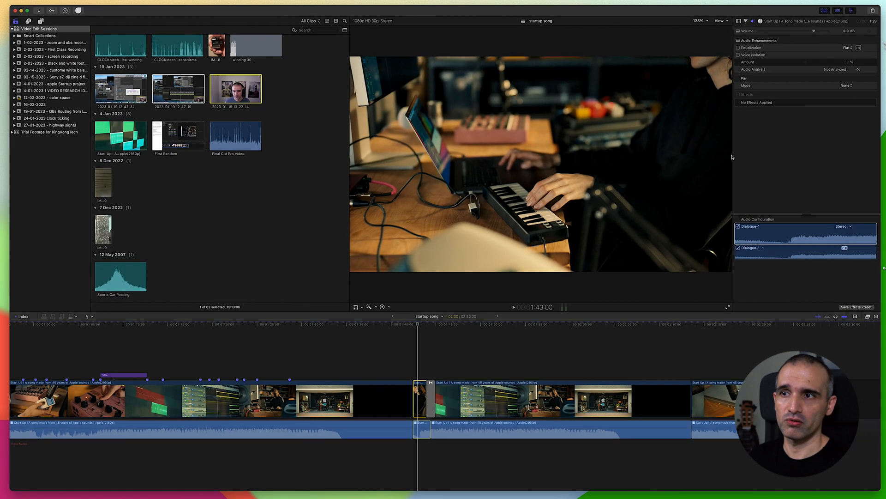
pyautogui.moveTo(807, 120)
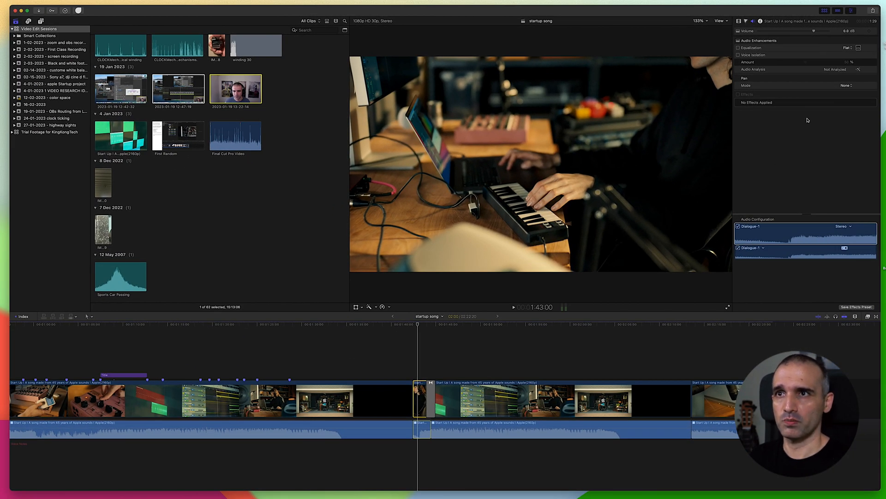
pyautogui.click(851, 10)
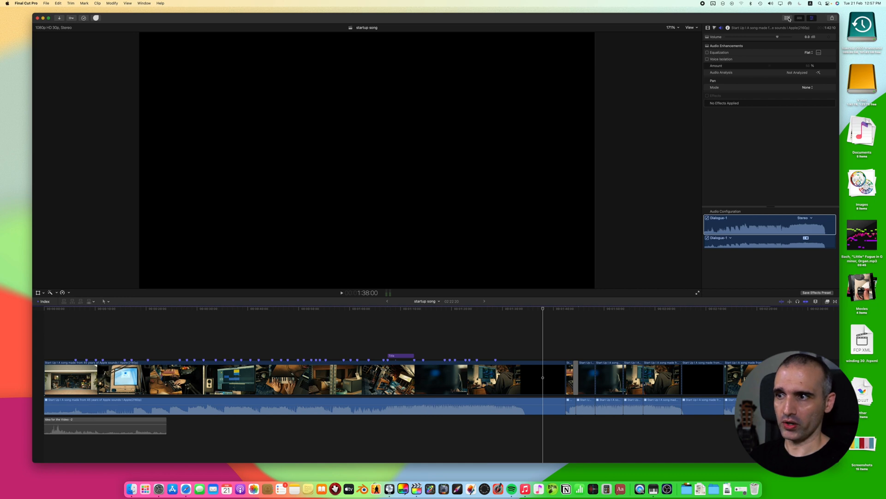
pyautogui.moveTo(688, 231)
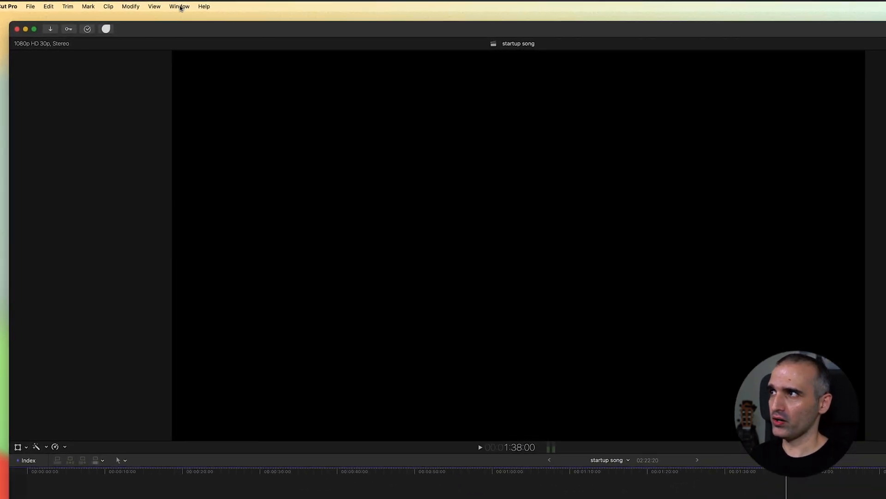
# Switch to the Default workspace, then to the Organize workspace
pyautogui.click(179, 6)
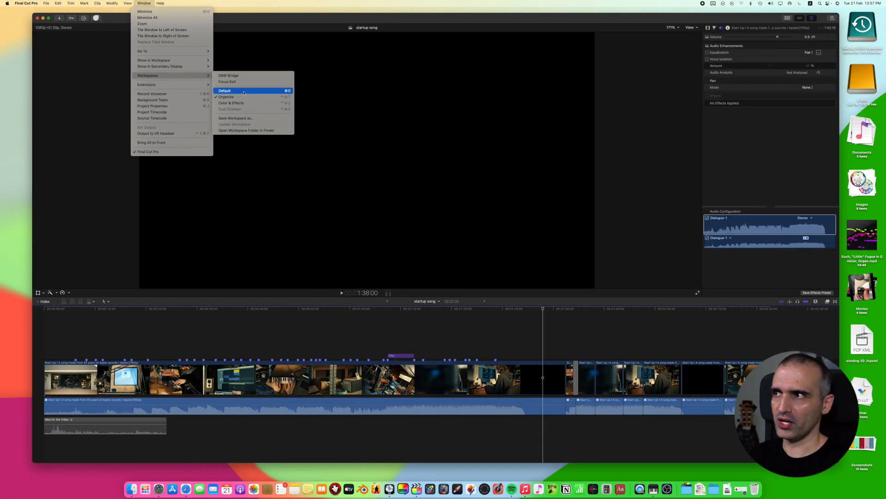
pyautogui.click(224, 90)
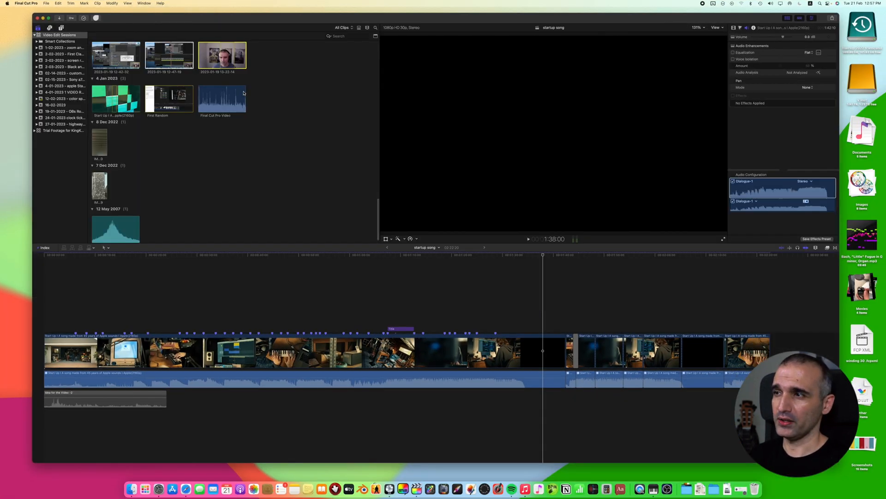
pyautogui.moveTo(98, 20)
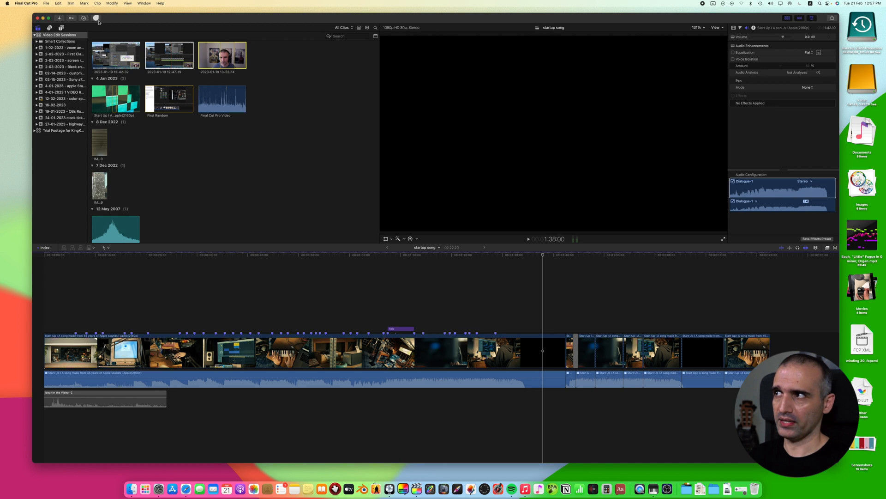
pyautogui.click(144, 3)
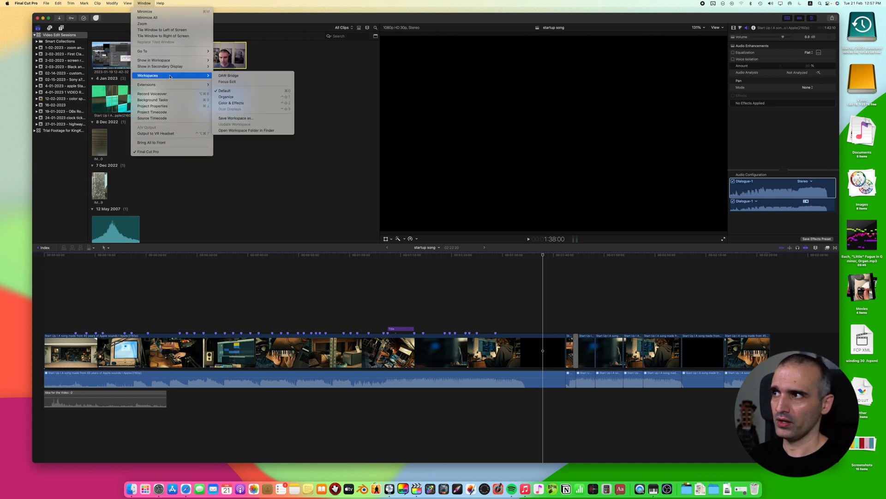
pyautogui.moveTo(225, 96)
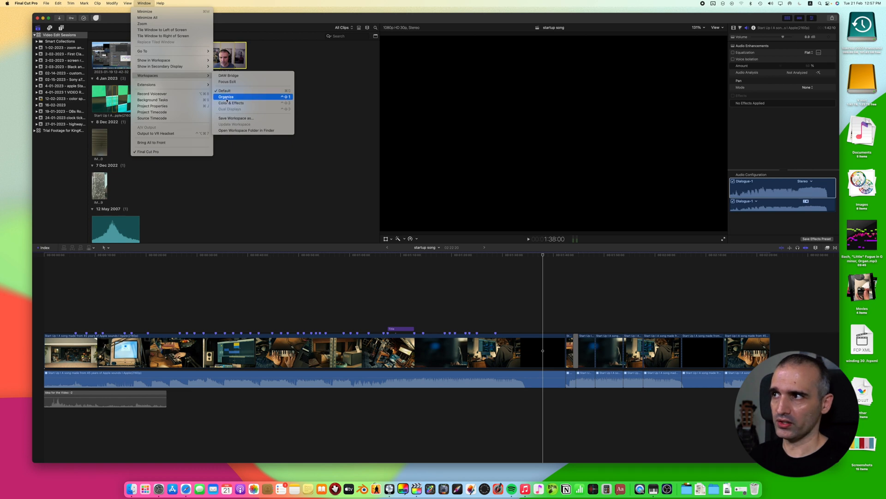
pyautogui.click(226, 96)
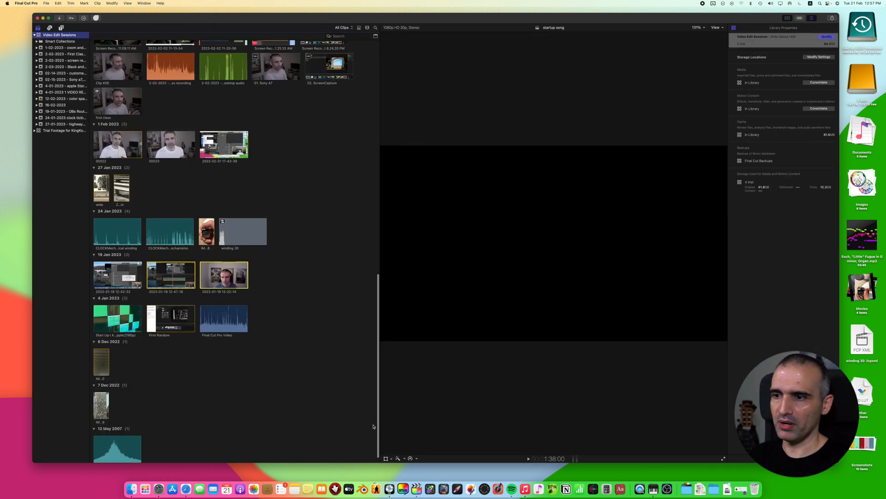
pyautogui.moveTo(315, 389)
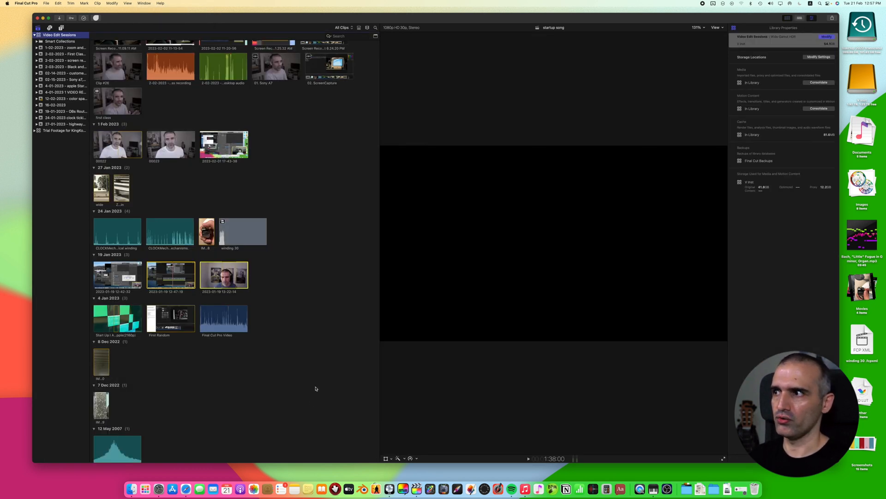
# Apply the Color & Effects workspace with video scopes and the effects browser
pyautogui.scroll(3)
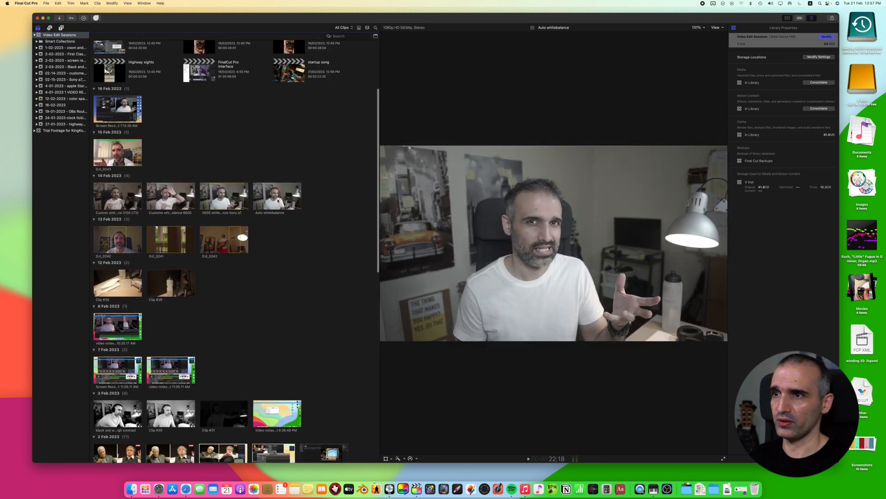
pyautogui.click(143, 4)
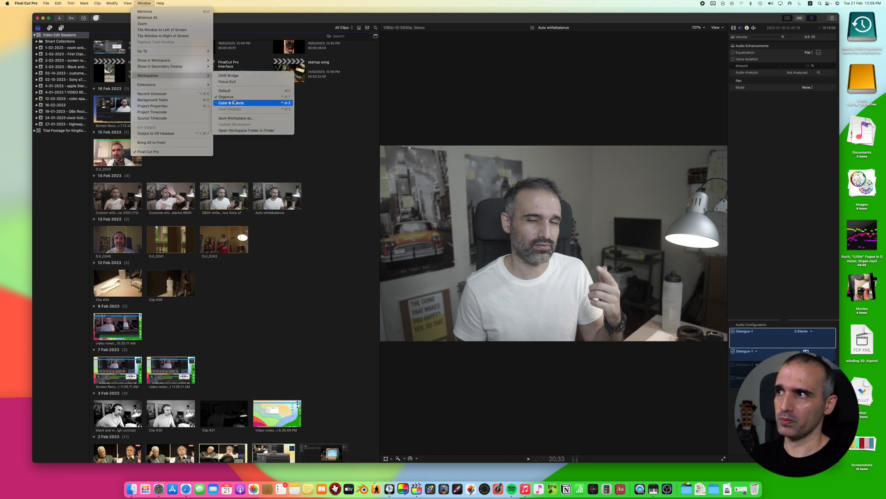
pyautogui.click(231, 103)
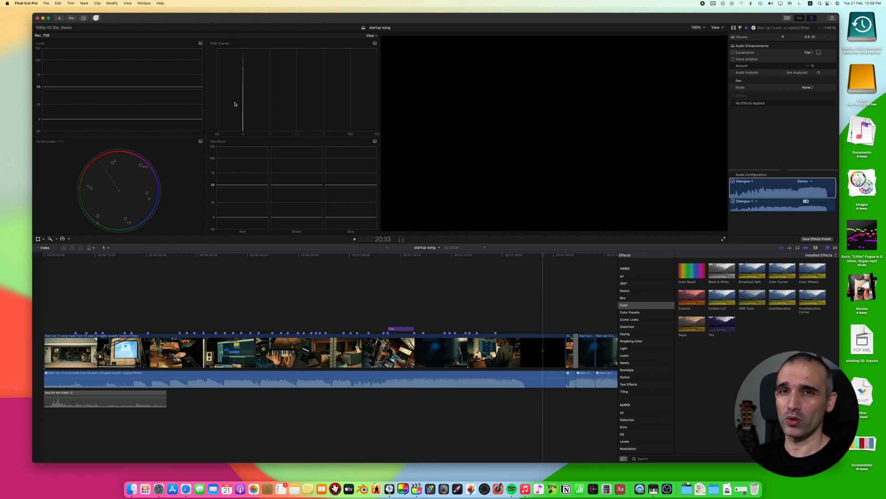
pyautogui.click(143, 2)
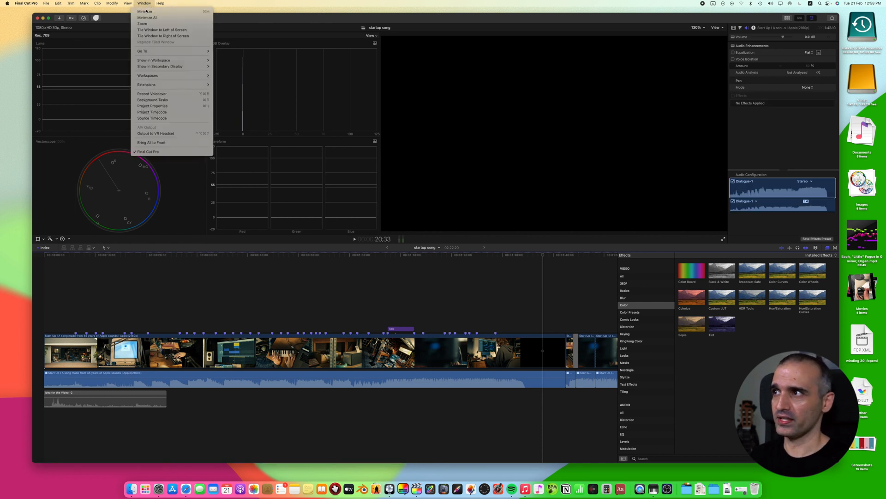
# Save the layout as workspace 'Interface Class' and reapply it from the Workspaces list
pyautogui.click(148, 76)
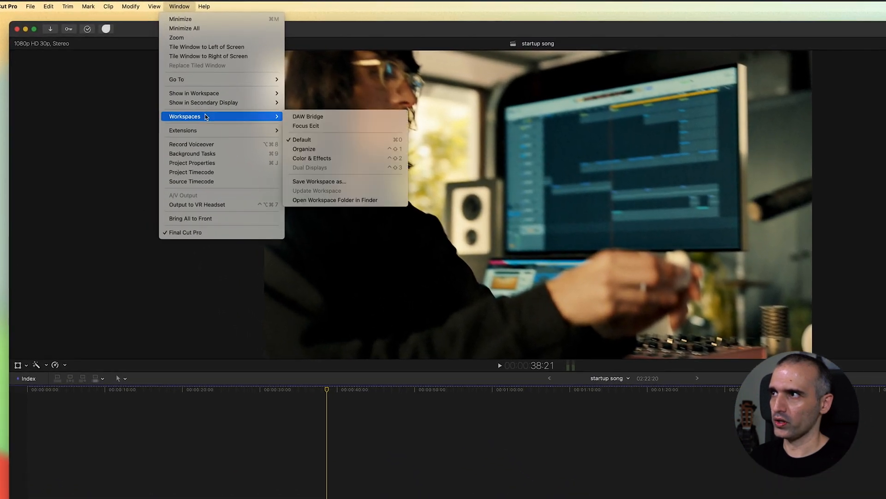
pyautogui.moveTo(318, 181)
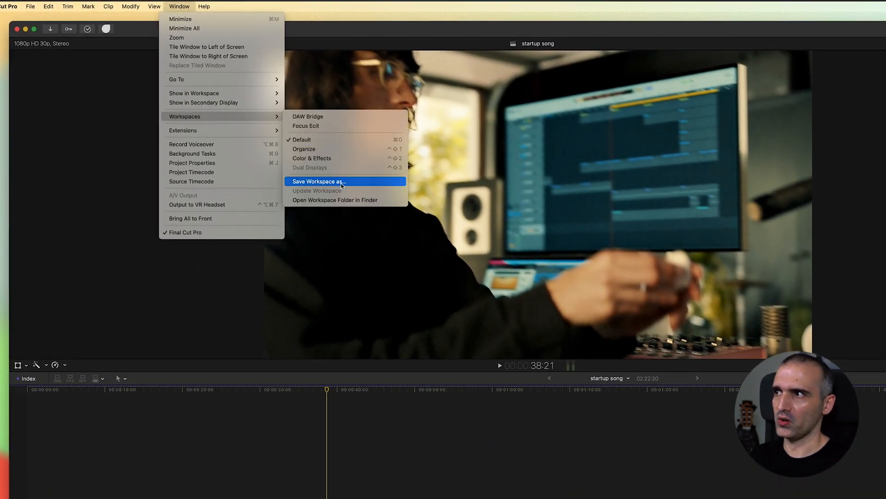
pyautogui.click(319, 181)
pyautogui.write('Interface Class')
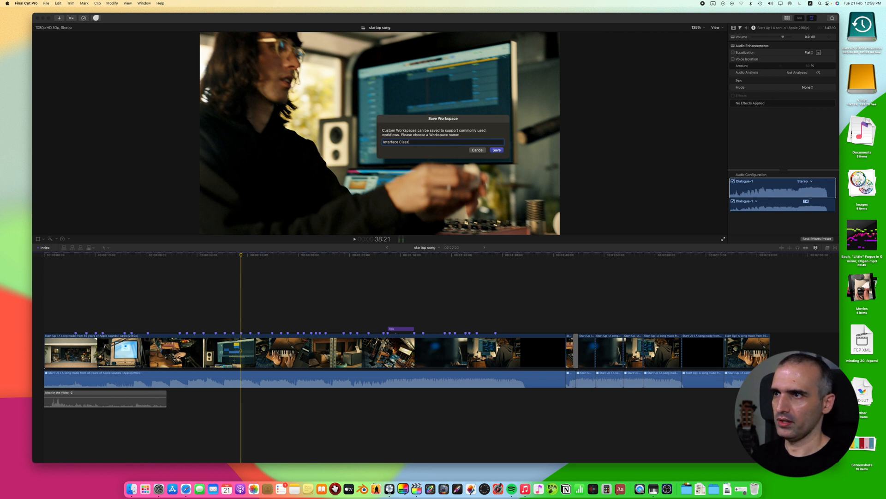
pyautogui.click(496, 150)
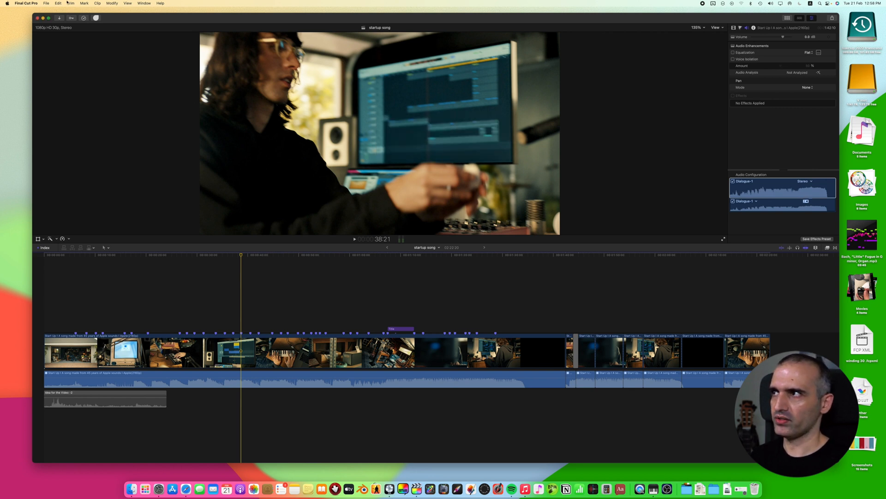
pyautogui.click(144, 4)
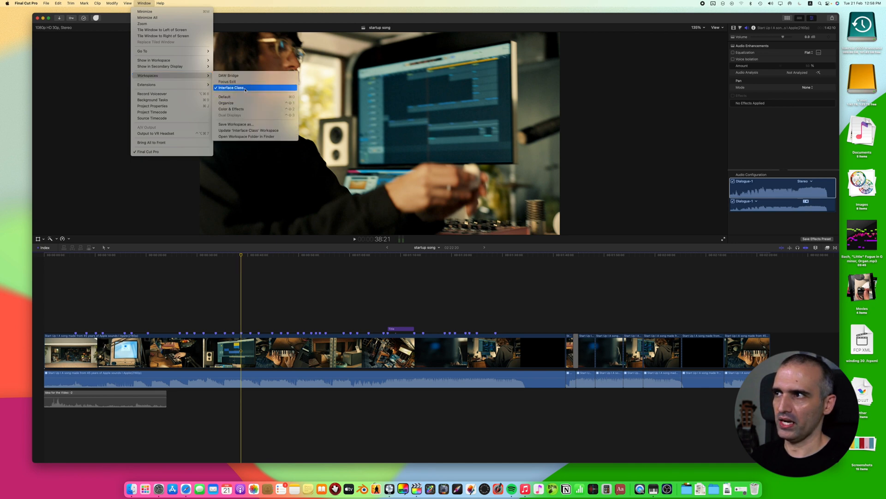
pyautogui.click(230, 103)
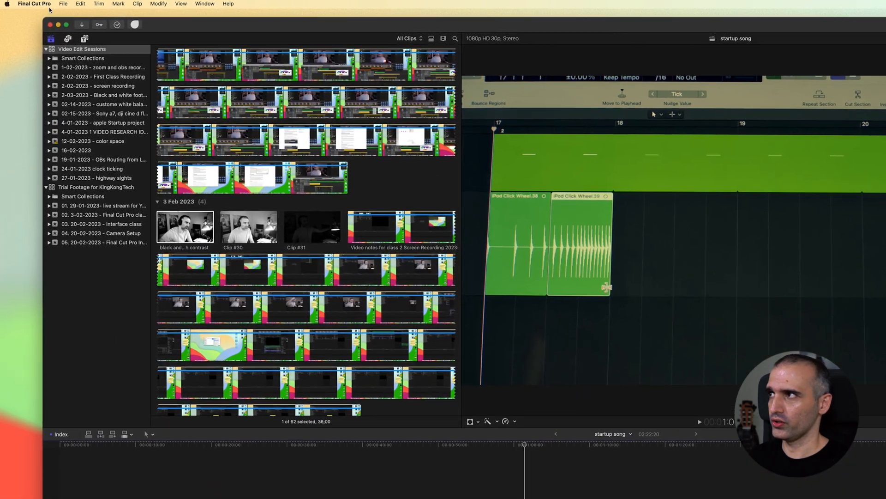
# Open the Command Editor showing the Copy of Dash keyboard shortcut map
pyautogui.click(34, 4)
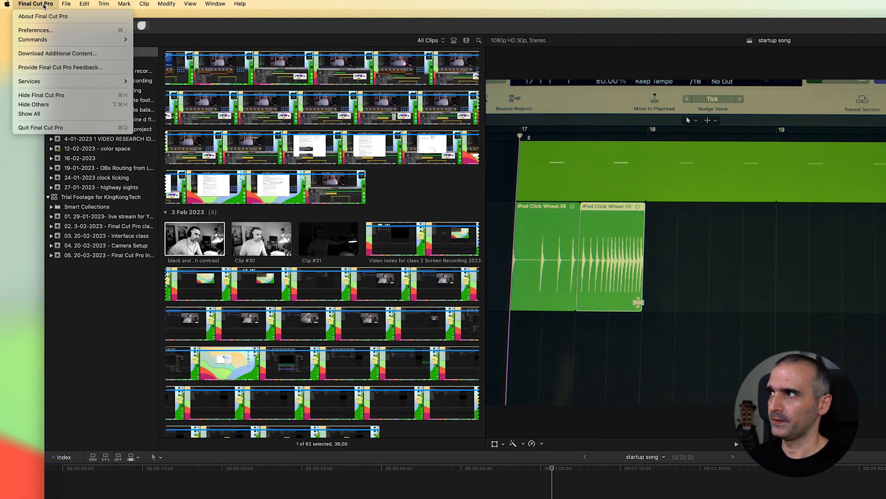
pyautogui.click(33, 40)
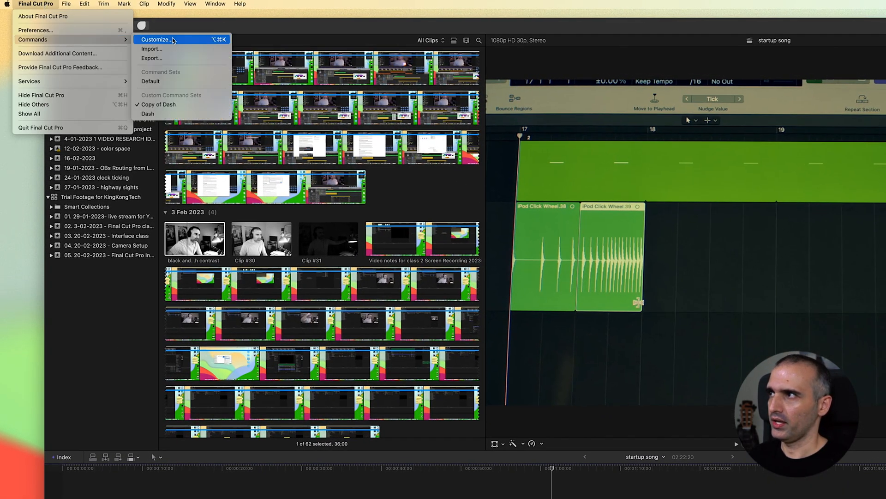
pyautogui.click(156, 39)
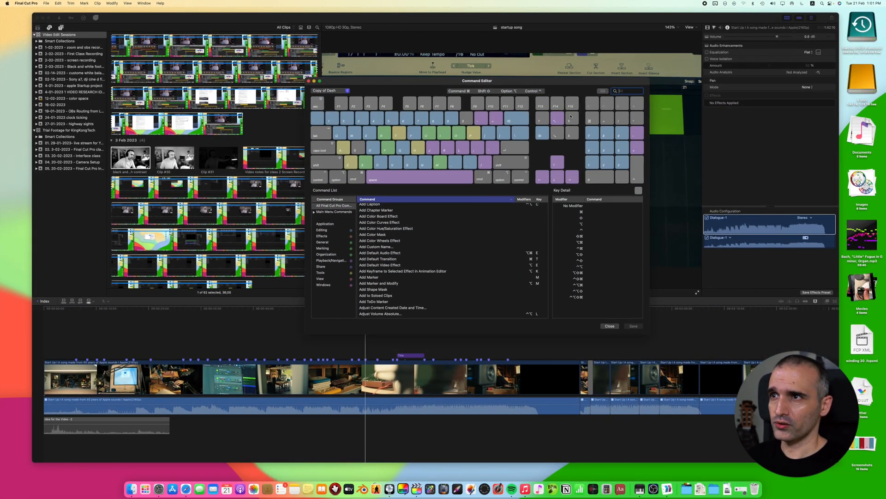